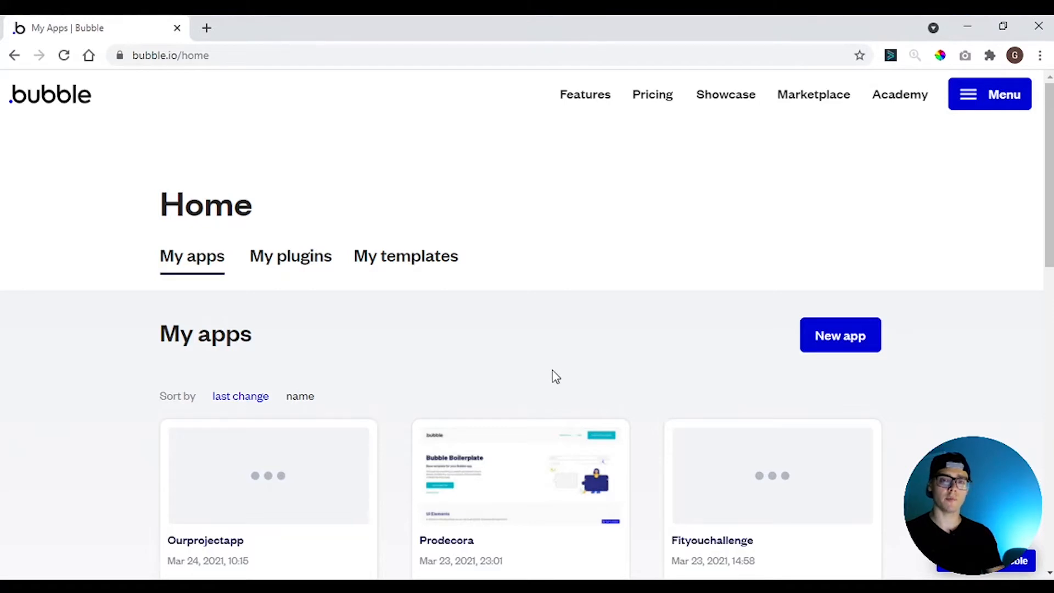
pyautogui.moveTo(504, 376)
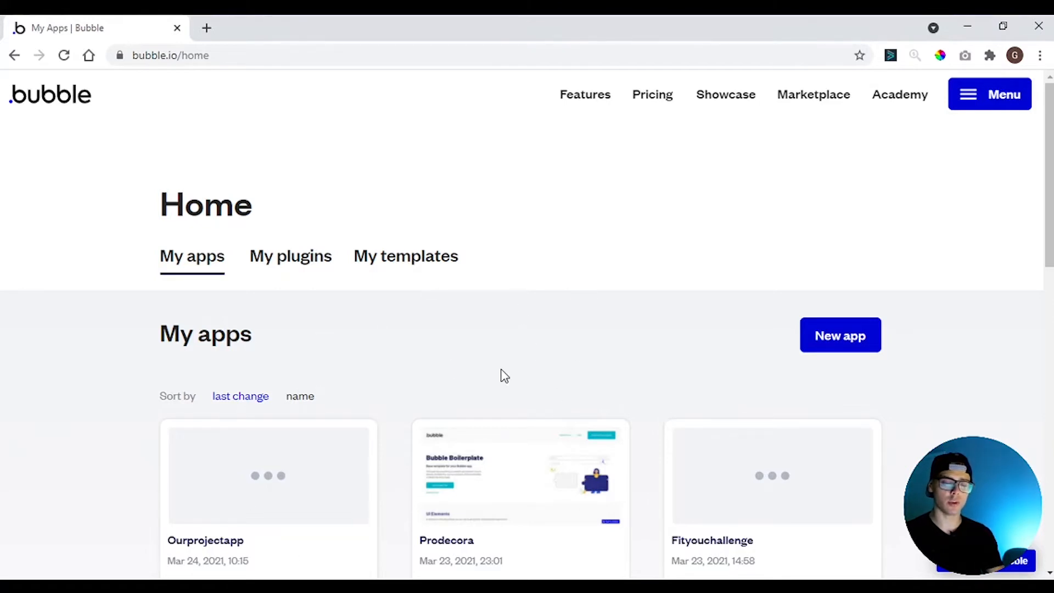
pyautogui.moveTo(634, 286)
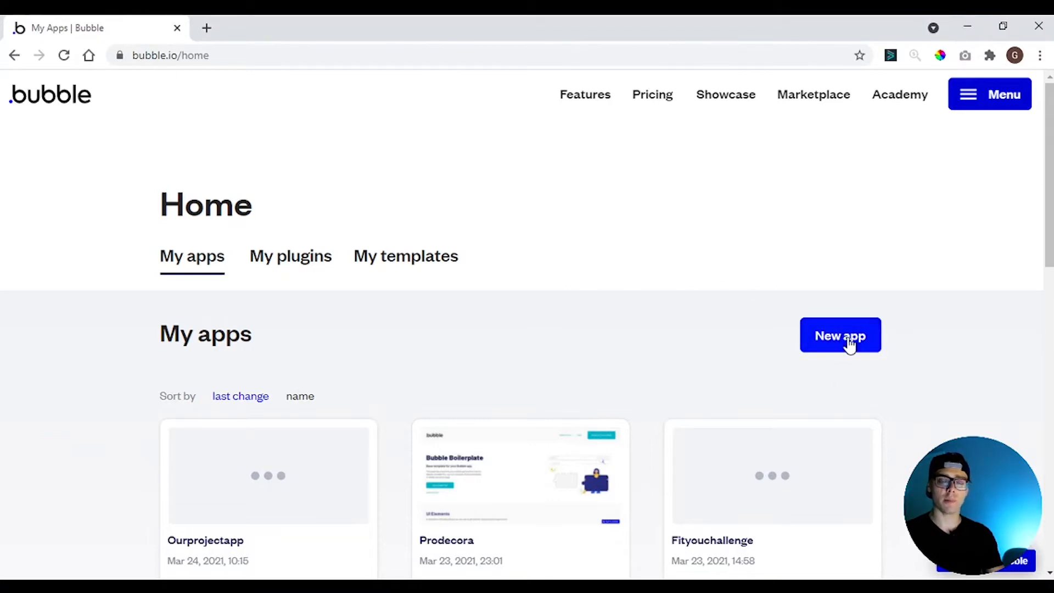
# Start a new Bubble app and name it 'coolprojecttool'
pyautogui.click(840, 336)
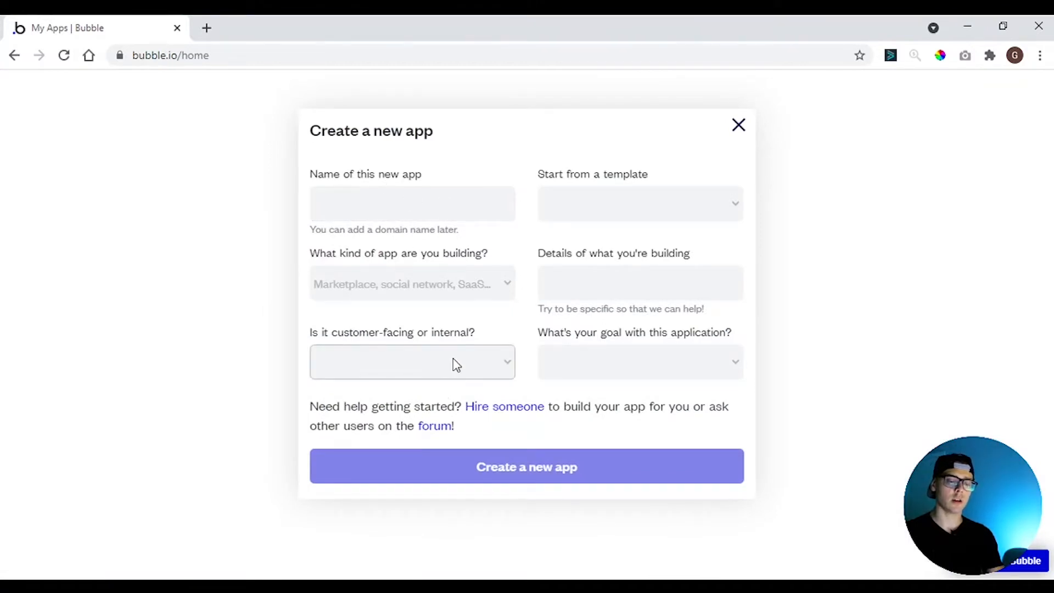
pyautogui.moveTo(444, 406)
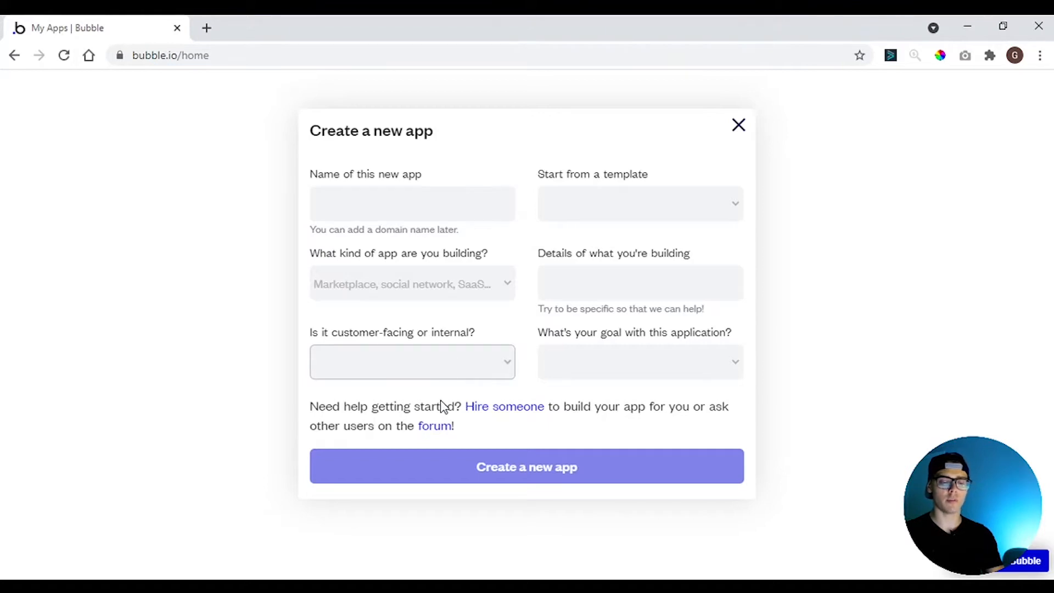
pyautogui.moveTo(630, 355)
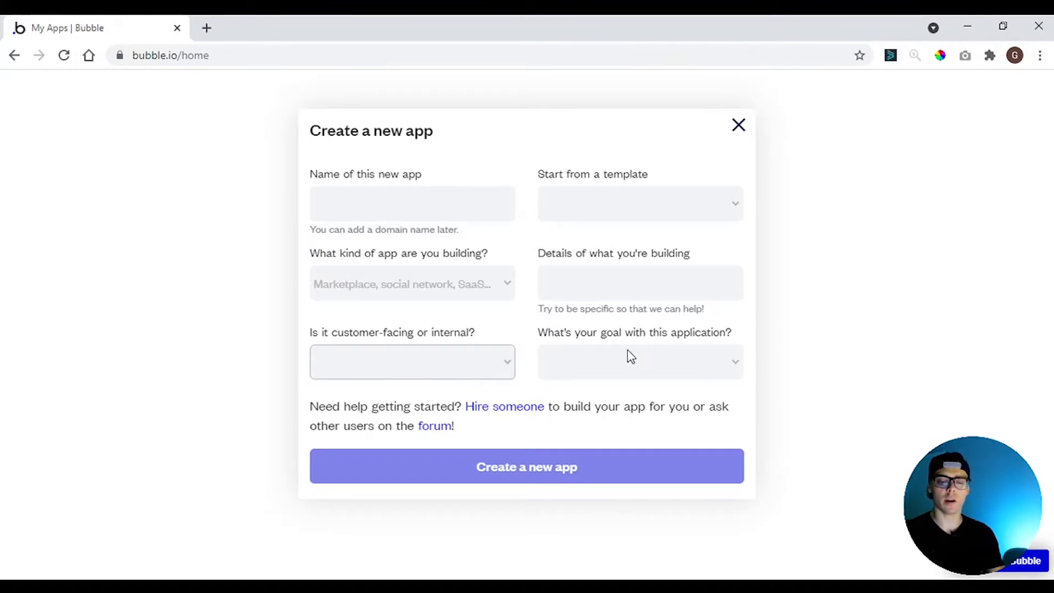
pyautogui.moveTo(523, 323)
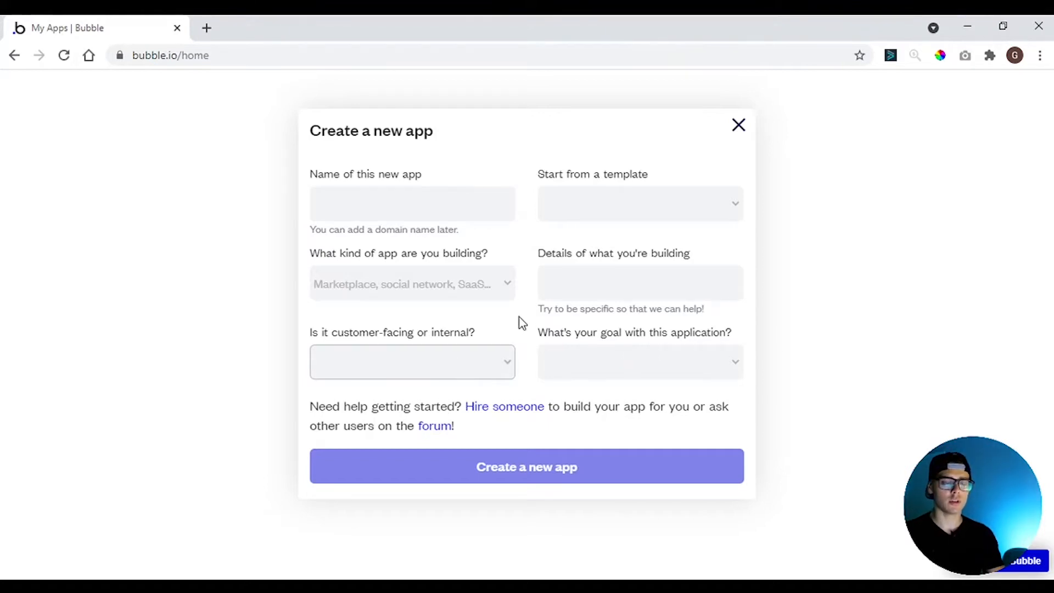
pyautogui.click(412, 203)
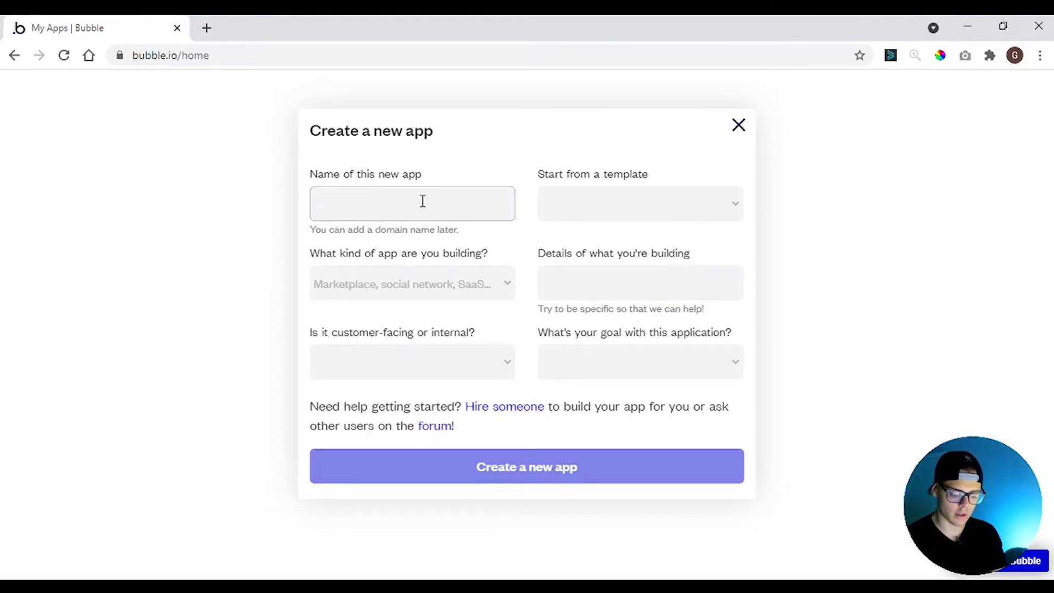
pyautogui.write('coolprojec')
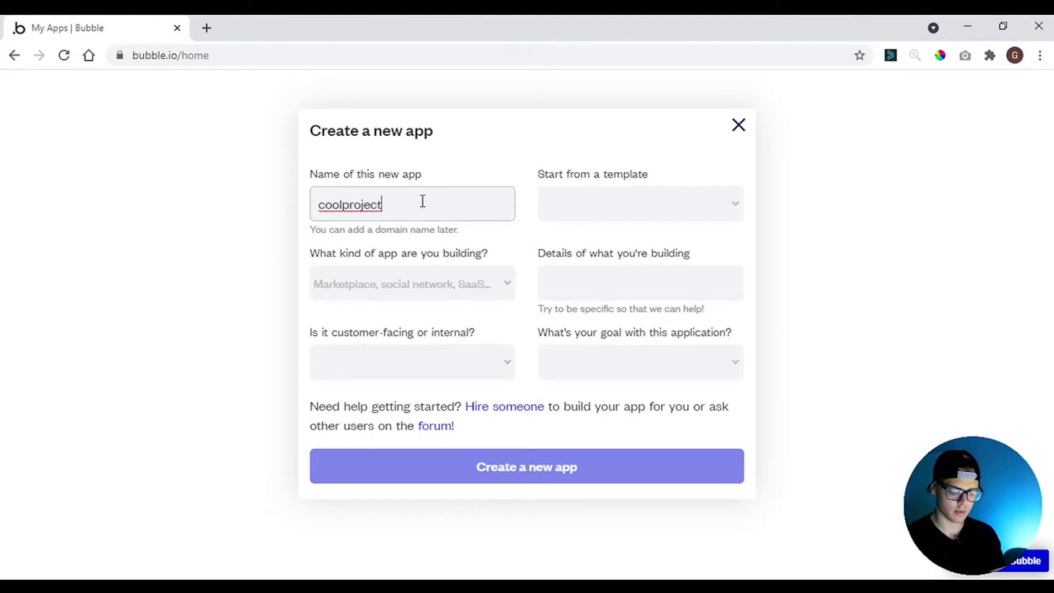
pyautogui.write('tool')
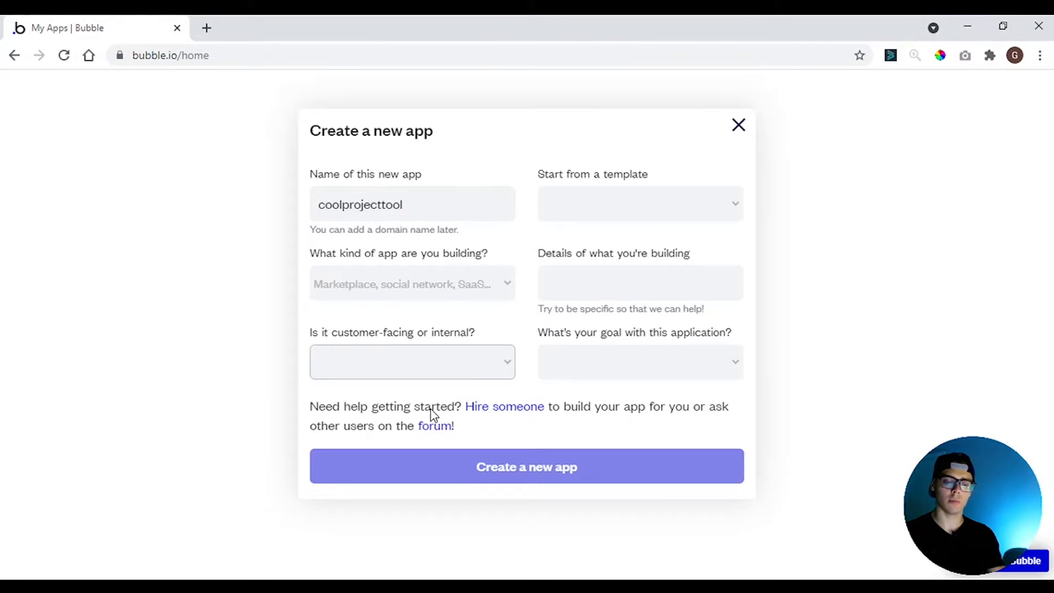
# Mark the app as internal, goal 'Just playing around', kind Project Management
pyautogui.click(412, 362)
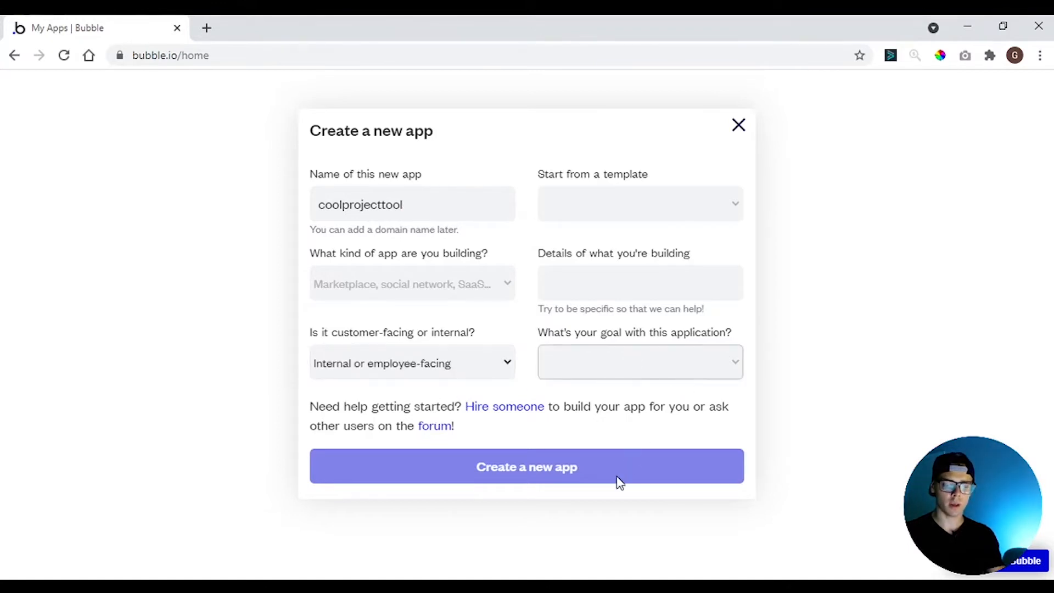
pyautogui.click(639, 363)
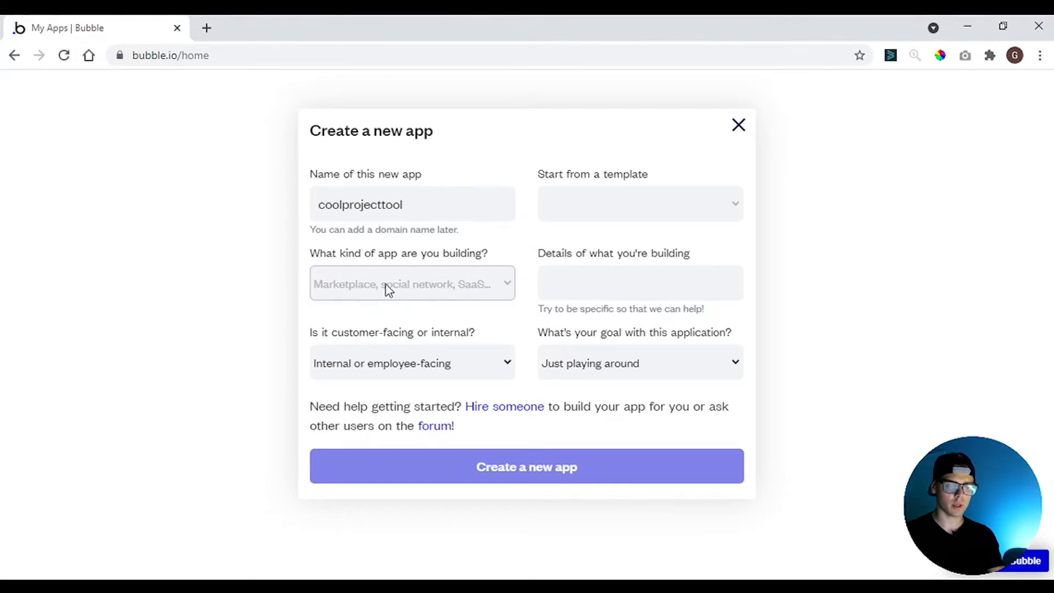
pyautogui.moveTo(393, 427)
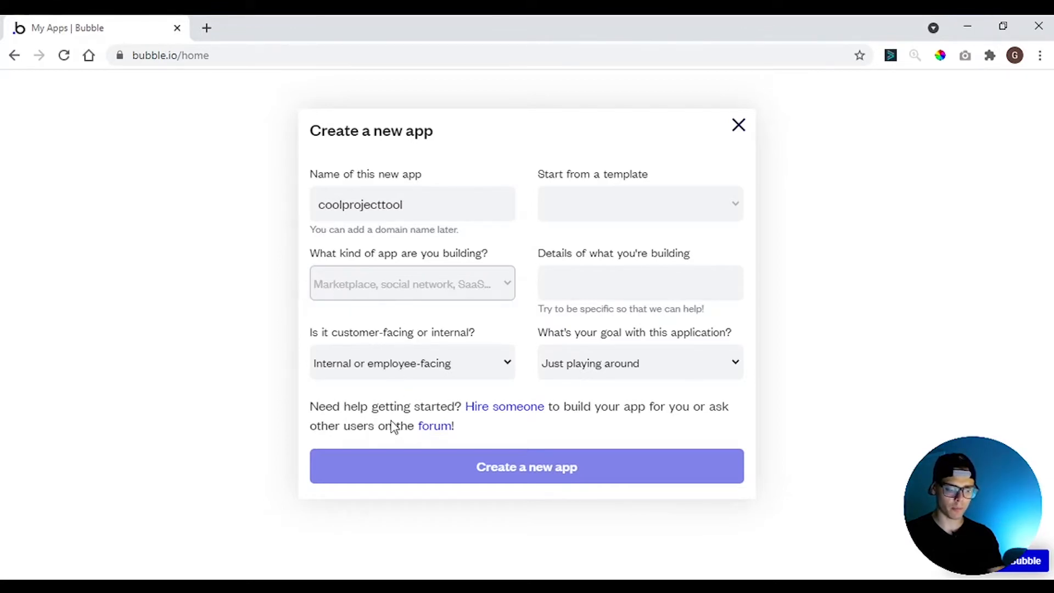
pyautogui.moveTo(388, 523)
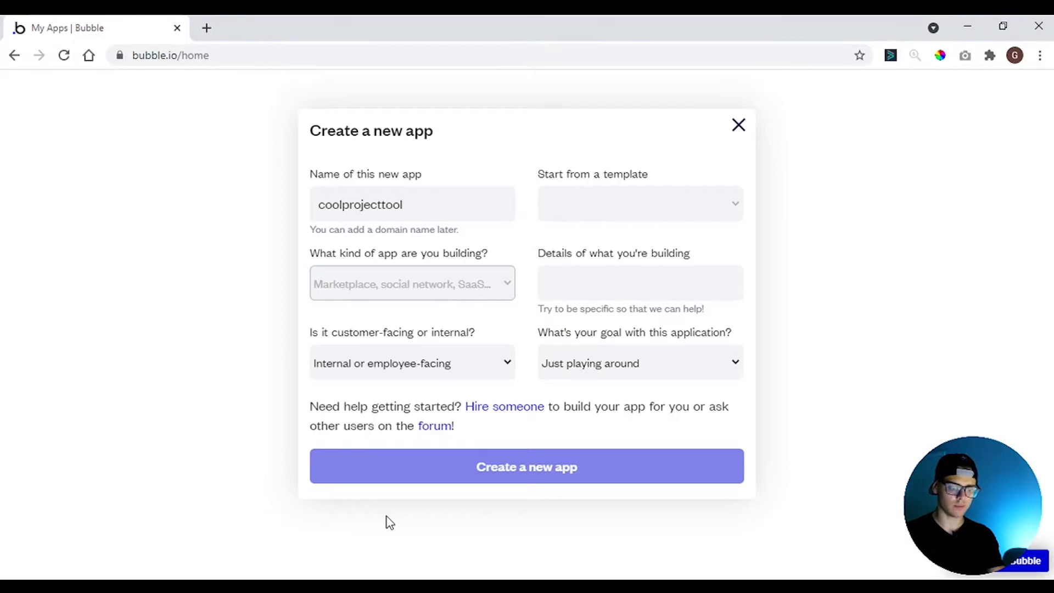
pyautogui.click(412, 283)
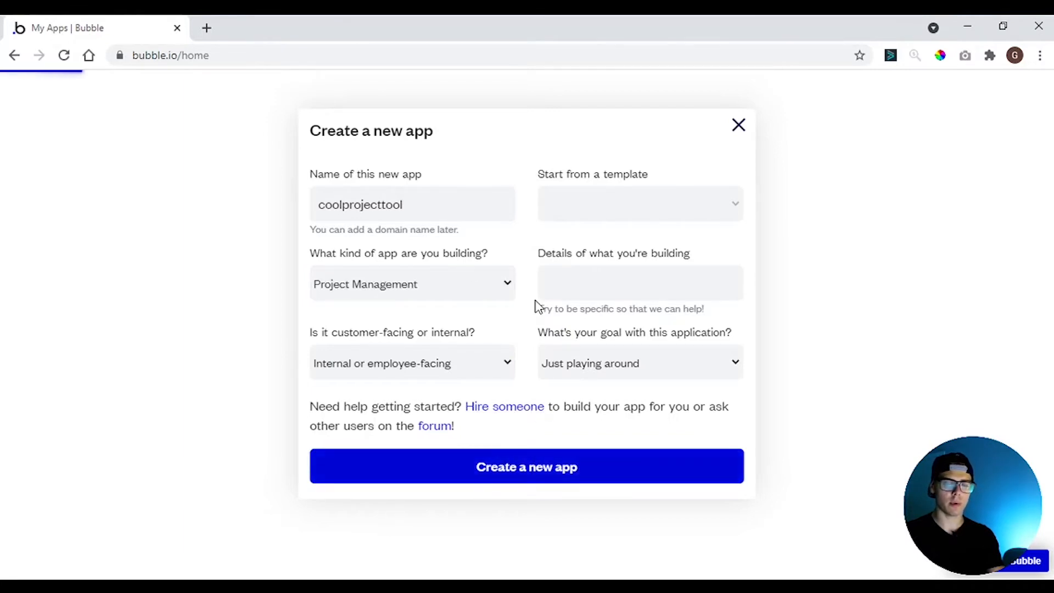
# Create the app and keep 'Coolprojecttool' as the browser tab title in the assistant
pyautogui.click(526, 466)
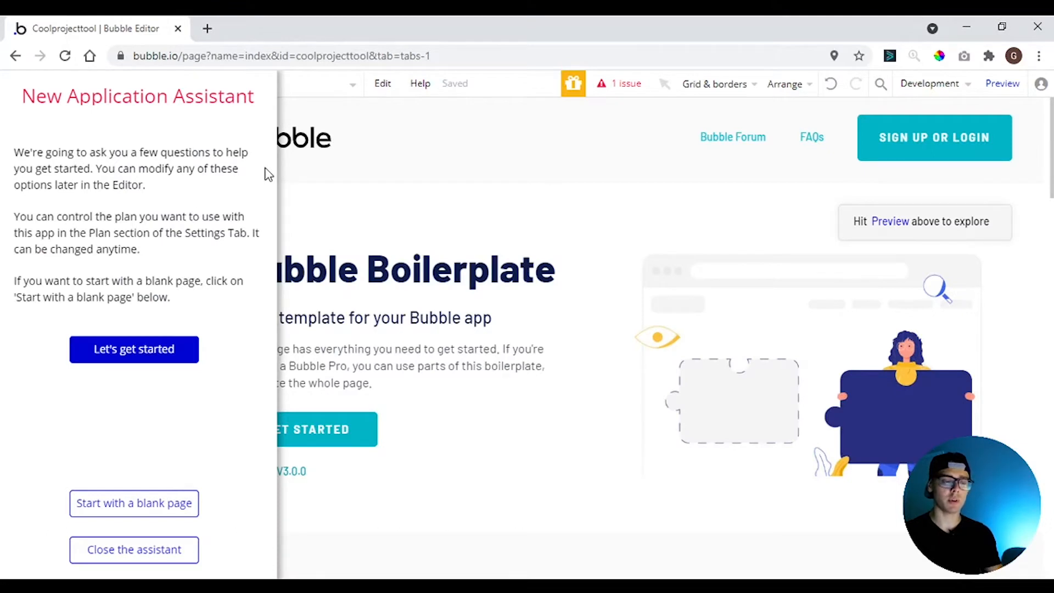
pyautogui.moveTo(615, 434)
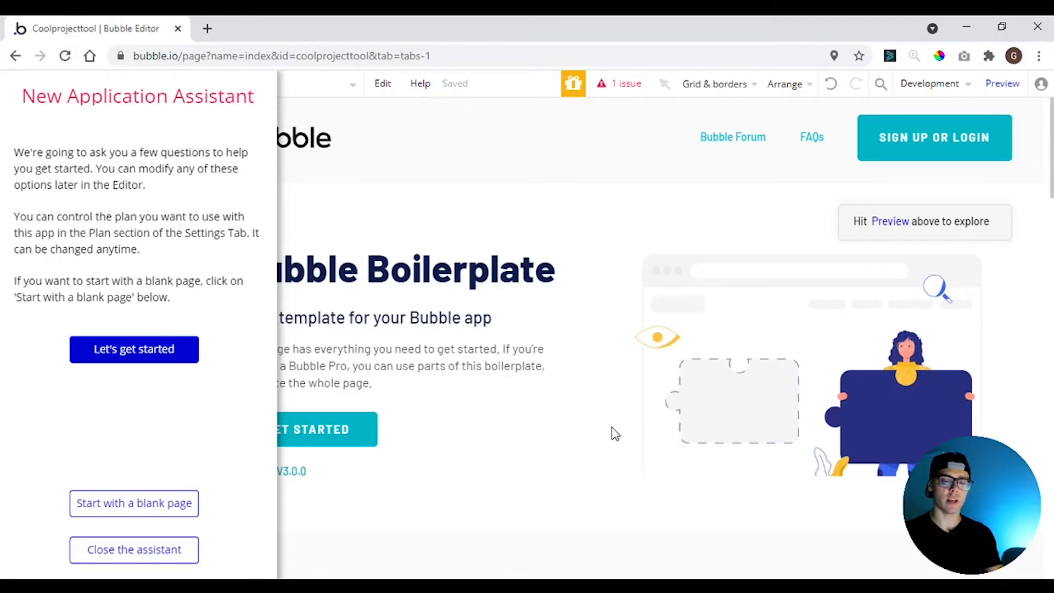
pyautogui.moveTo(732, 363)
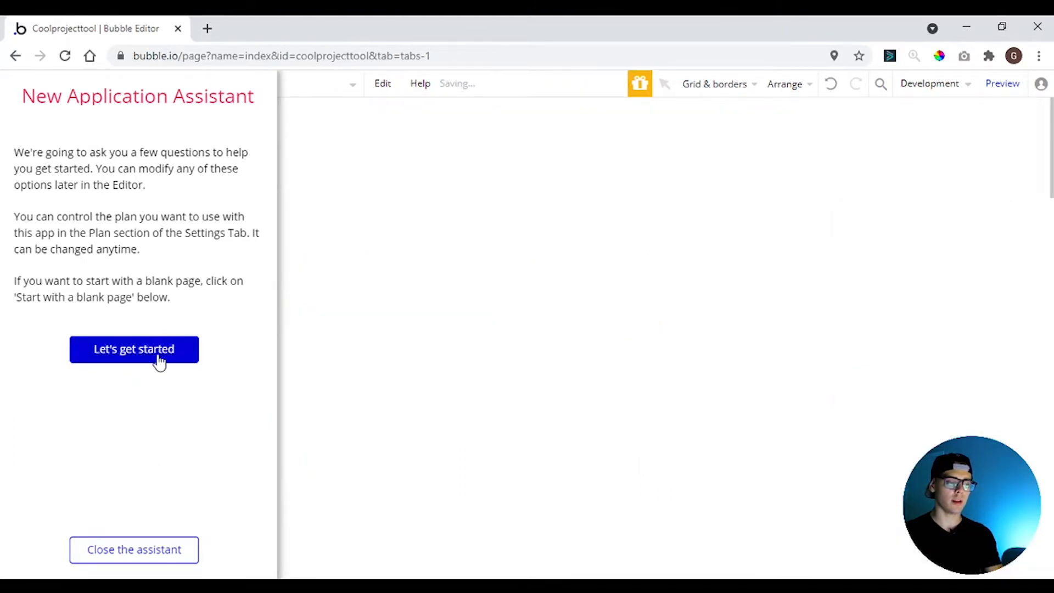
pyautogui.click(134, 349)
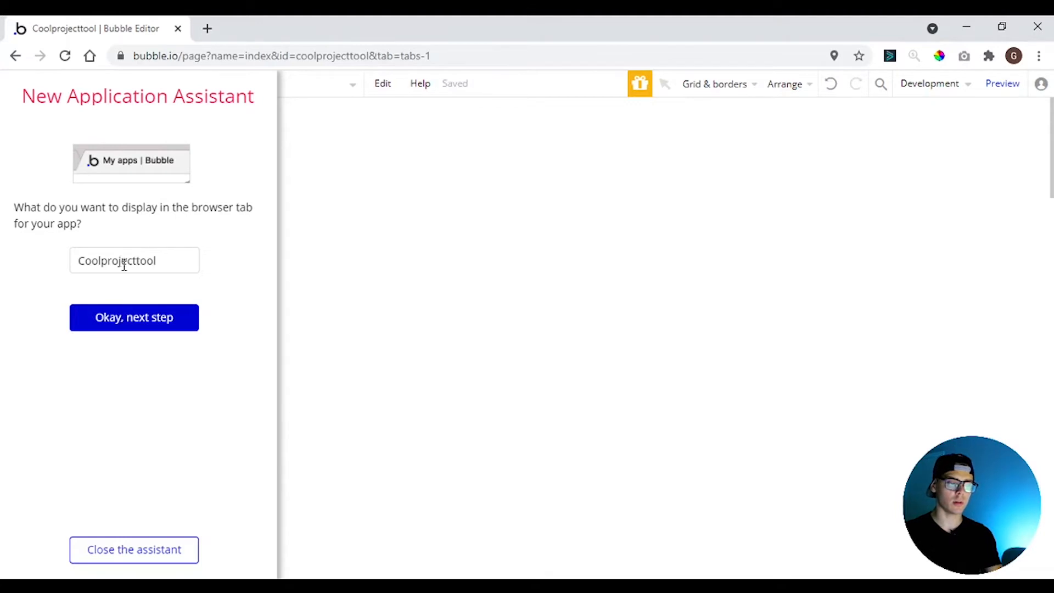
pyautogui.click(134, 318)
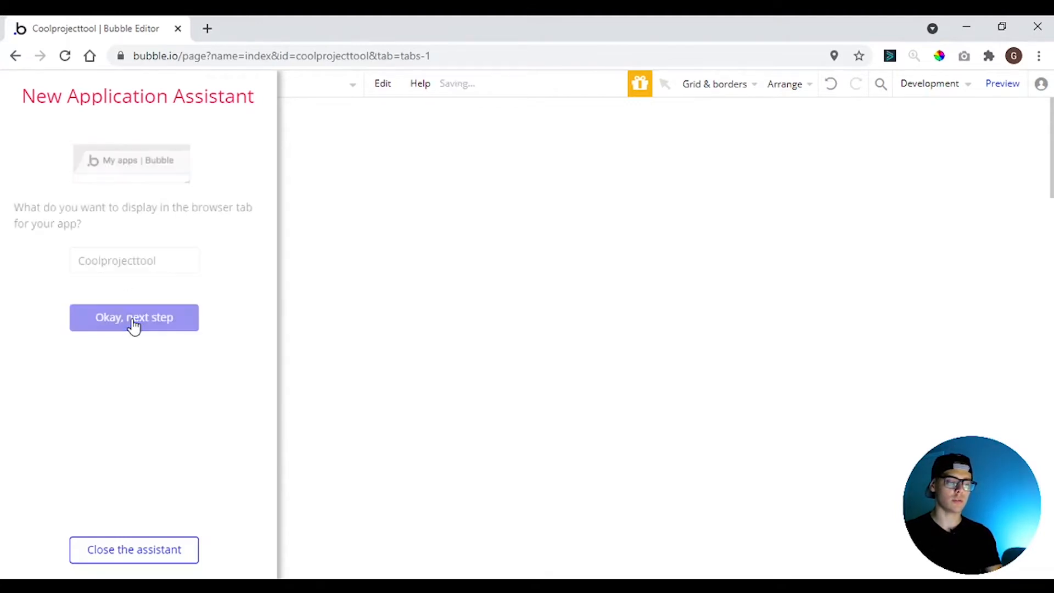
pyautogui.click(134, 318)
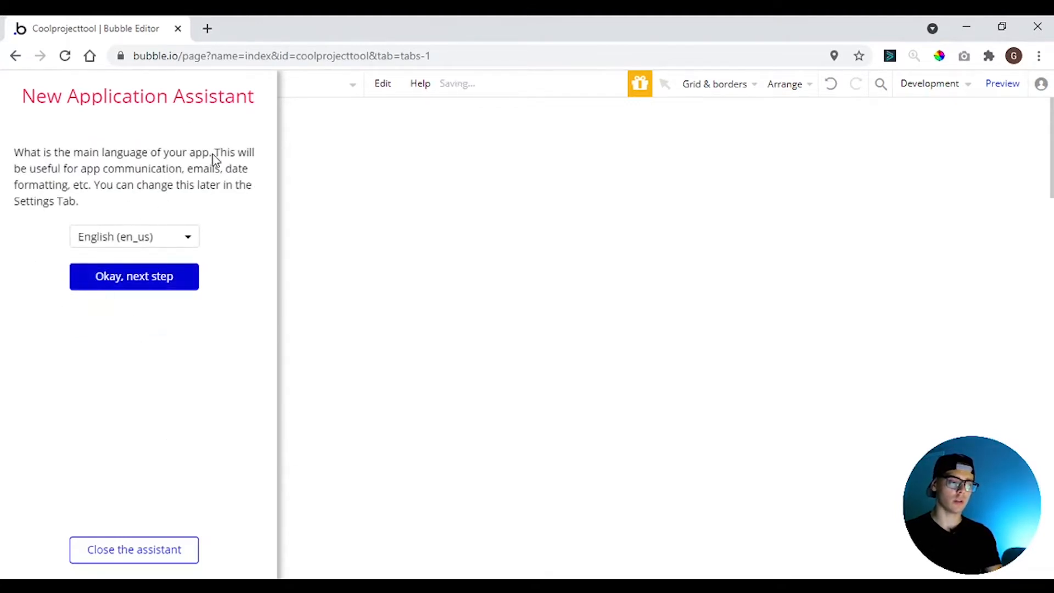
pyautogui.moveTo(168, 174)
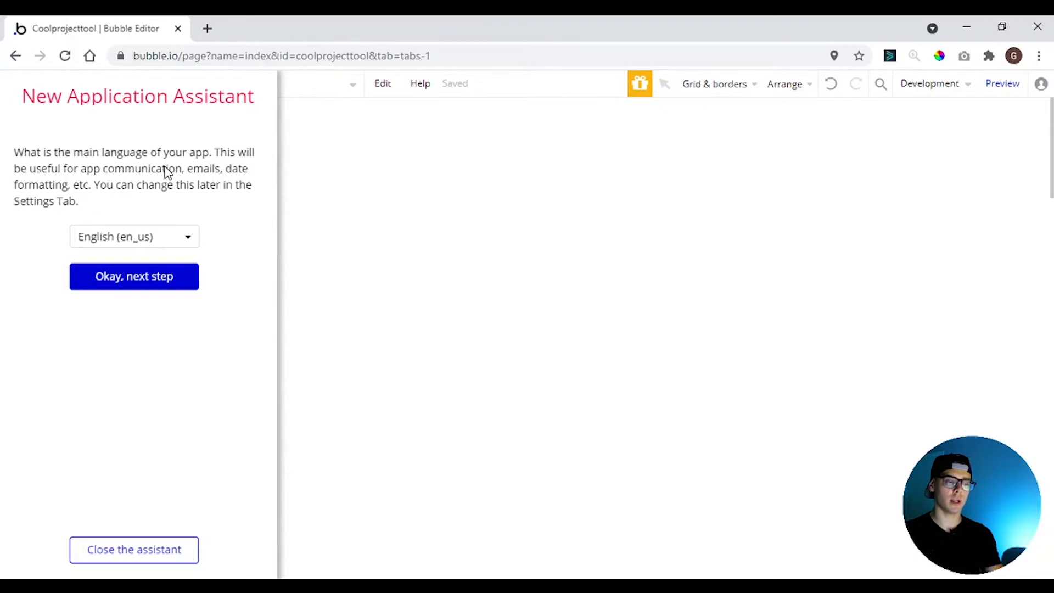
# Accept English, skip favicon and payment plugin, and dismiss the setup assistant
pyautogui.click(134, 275)
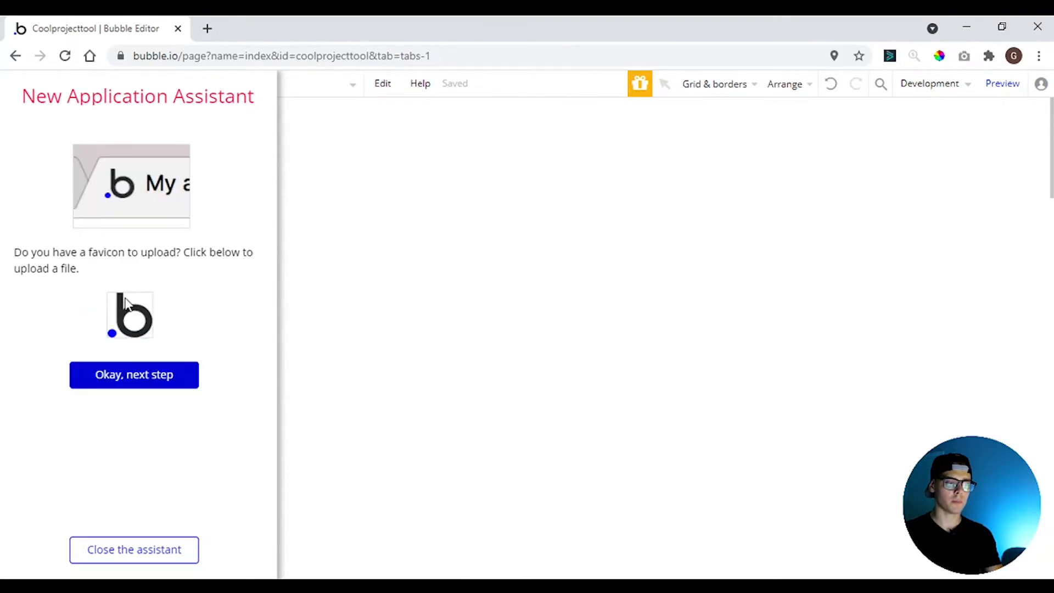
pyautogui.click(134, 374)
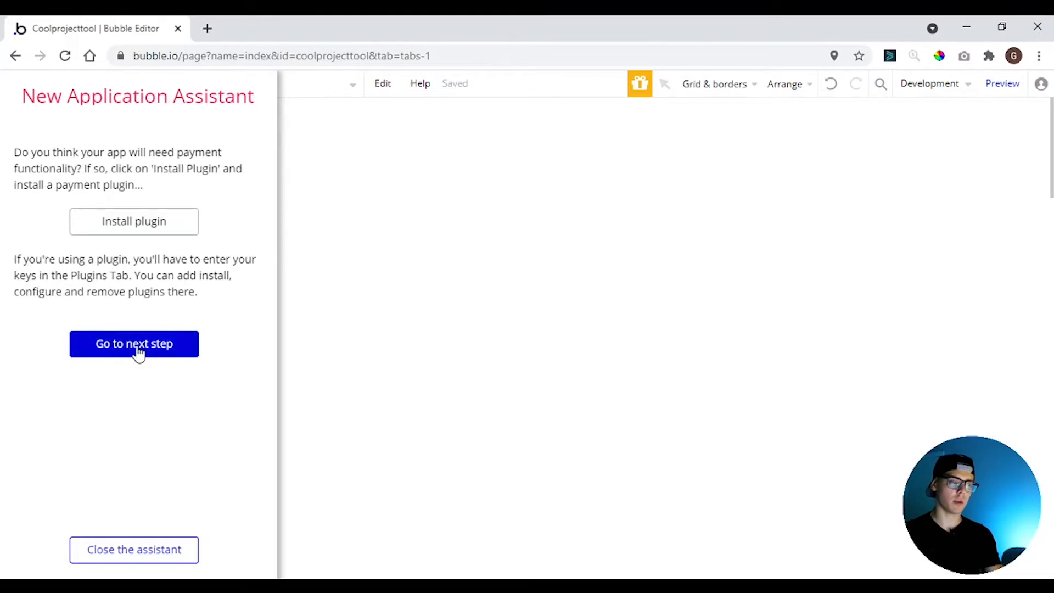
pyautogui.click(134, 344)
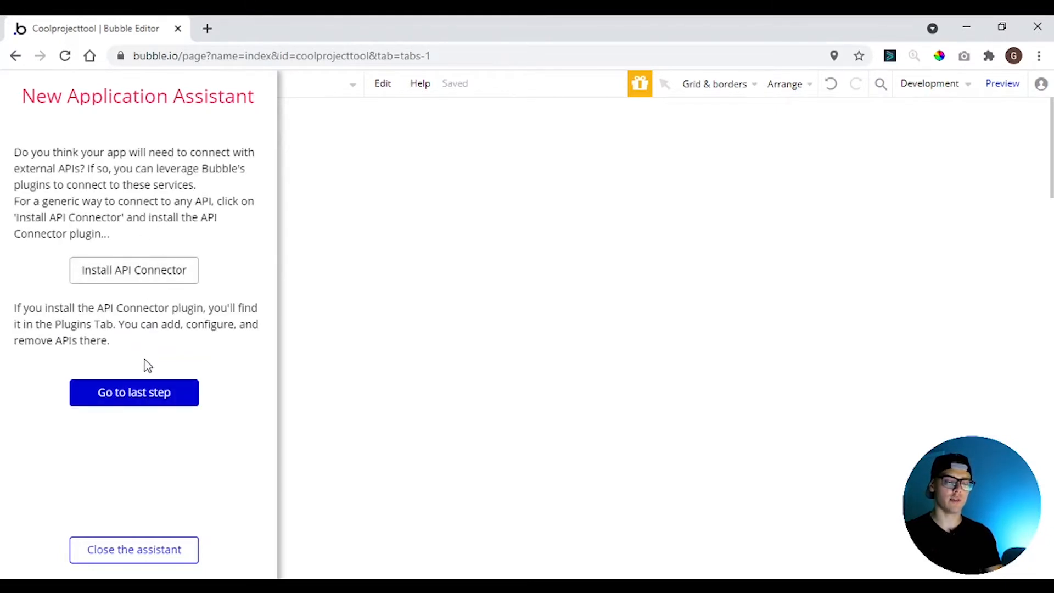
pyautogui.moveTo(133, 393)
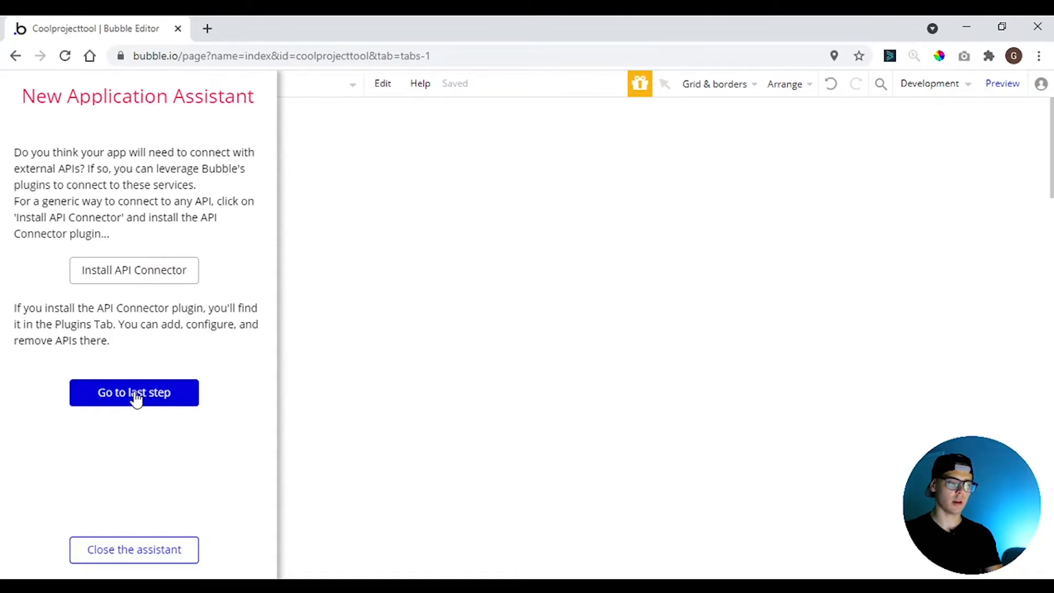
pyautogui.click(134, 393)
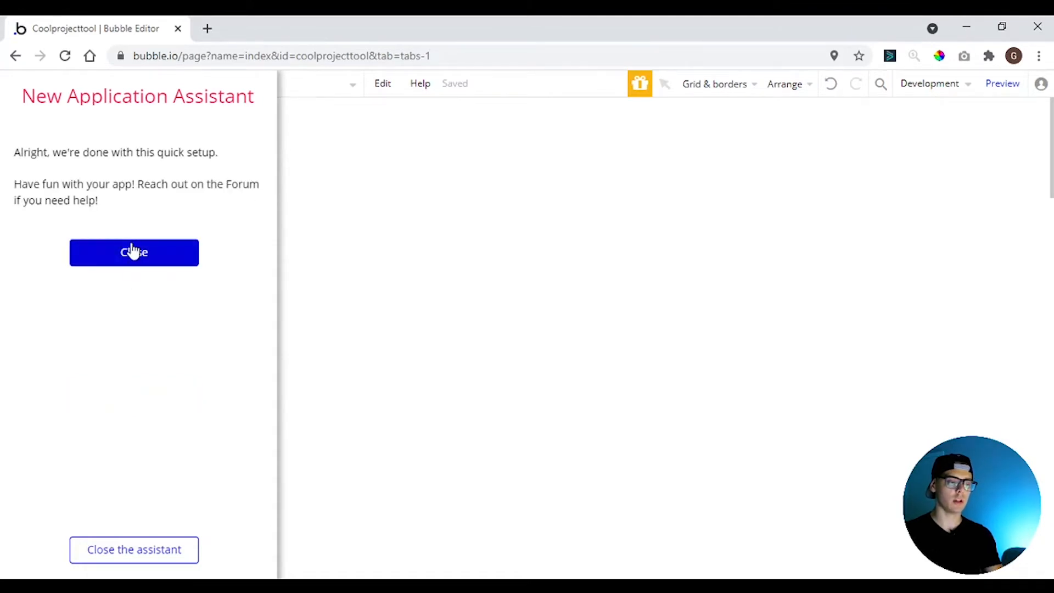
pyautogui.click(134, 252)
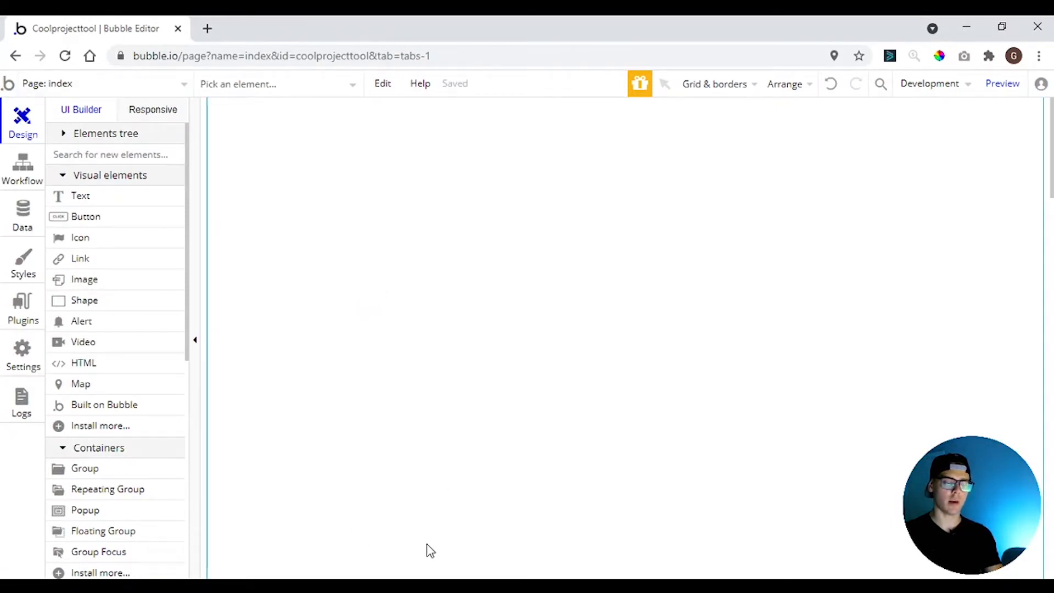
pyautogui.moveTo(483, 393)
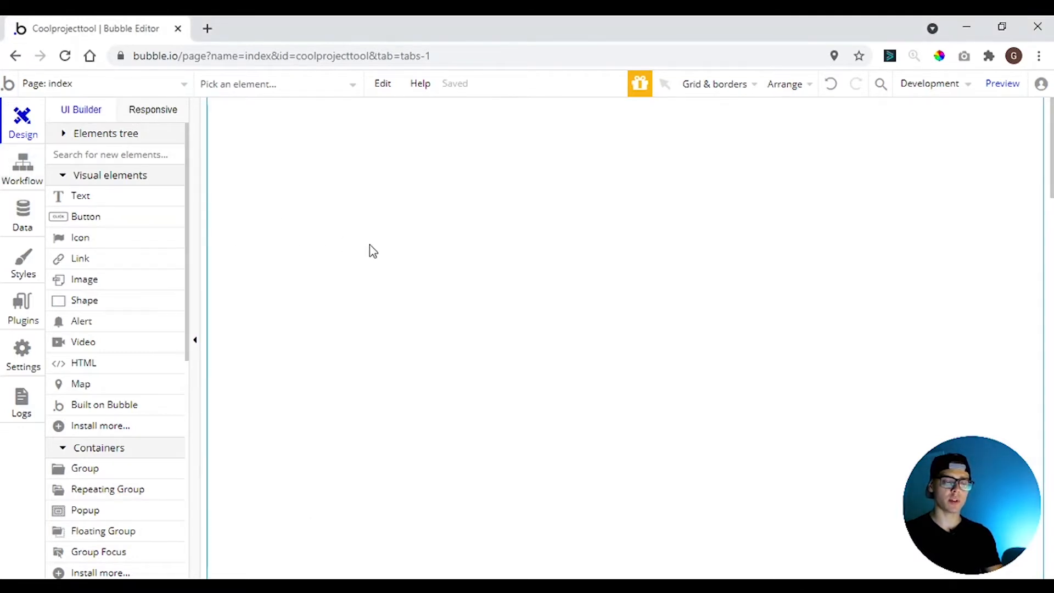
pyautogui.moveTo(168, 180)
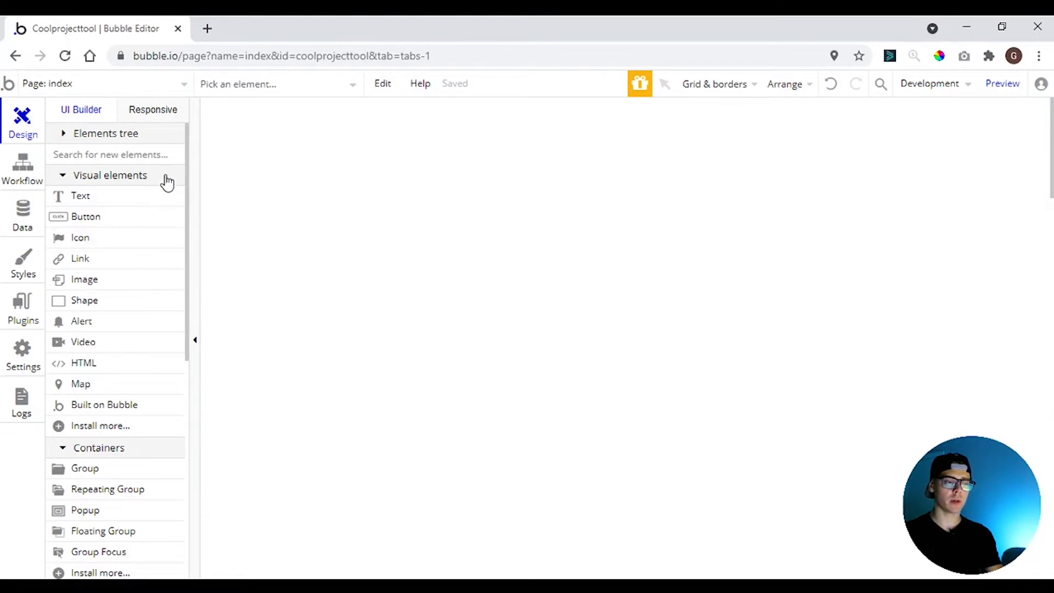
pyautogui.moveTo(142, 205)
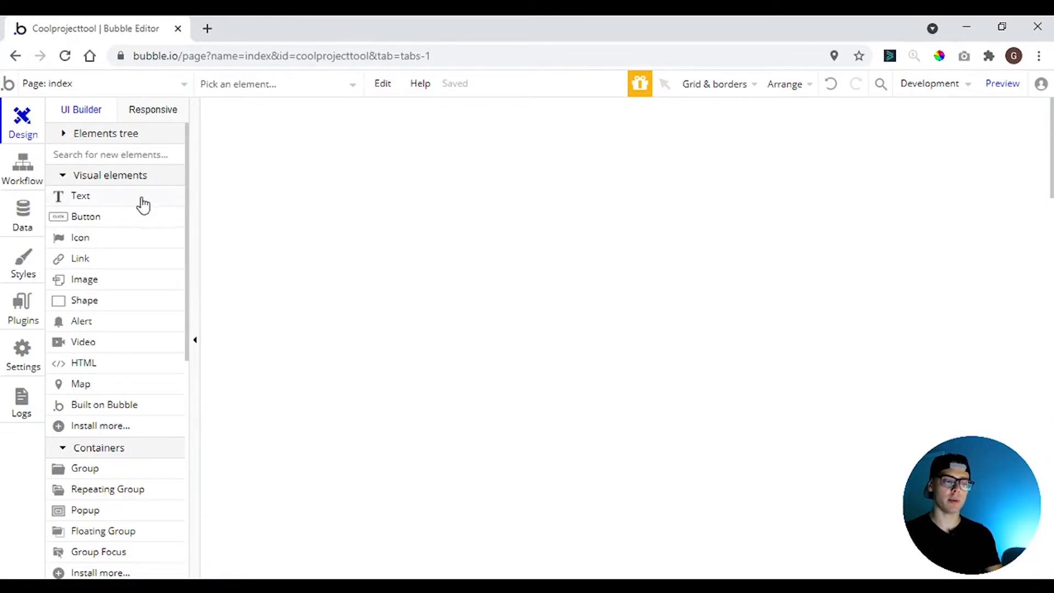
pyautogui.moveTo(127, 232)
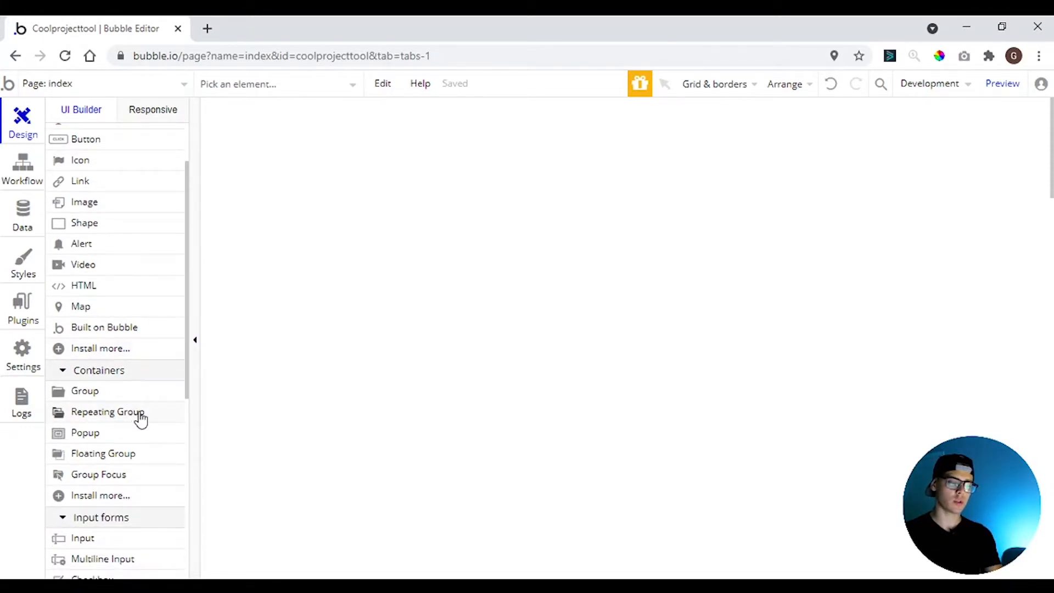
# Bring up the index page's workflow editor, which has no events yet
pyautogui.scroll(-3)
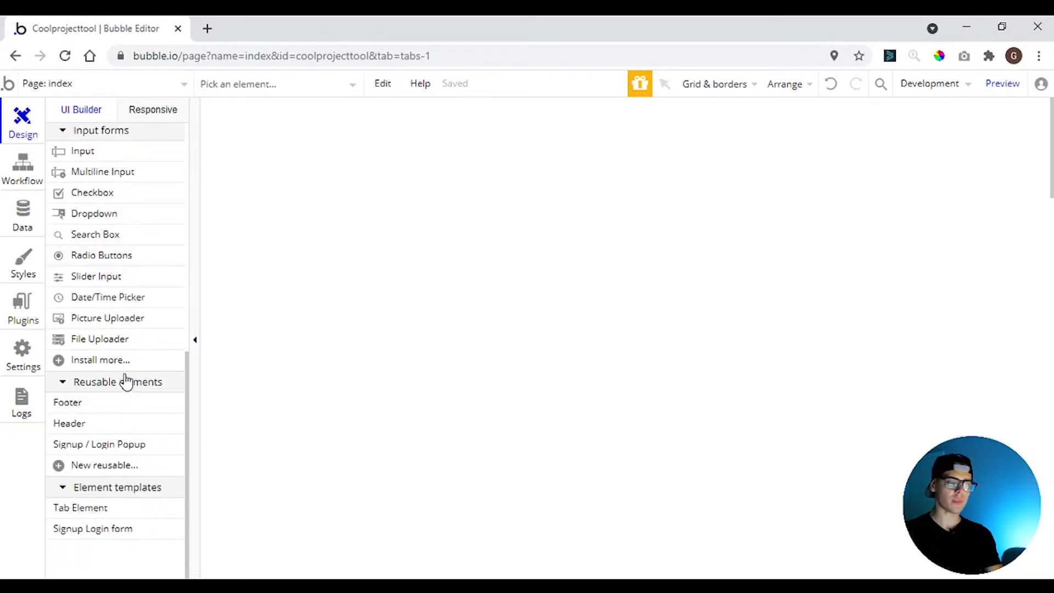
pyautogui.moveTo(134, 388)
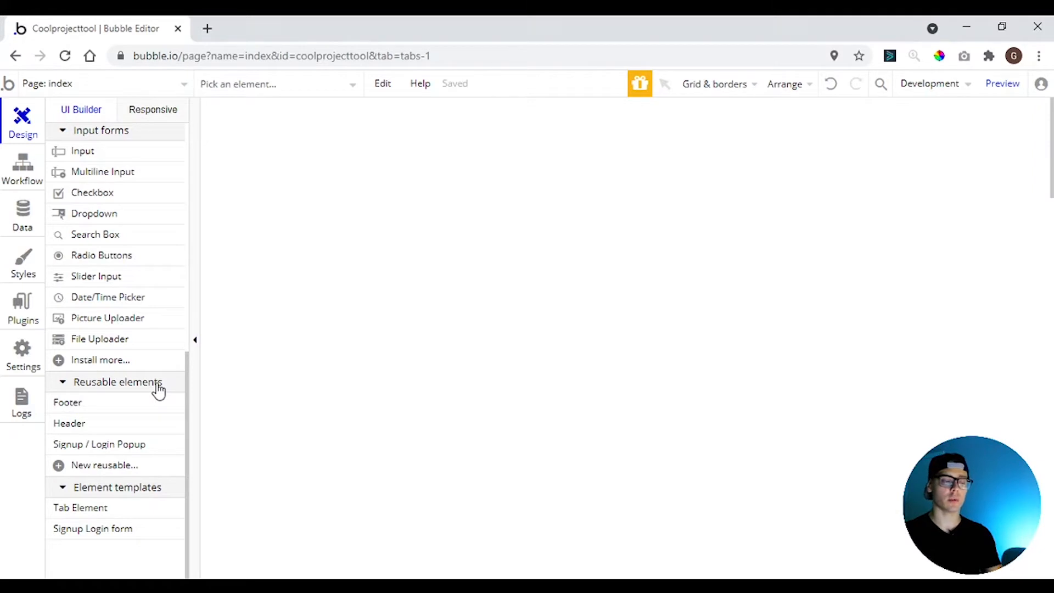
pyautogui.moveTo(132, 417)
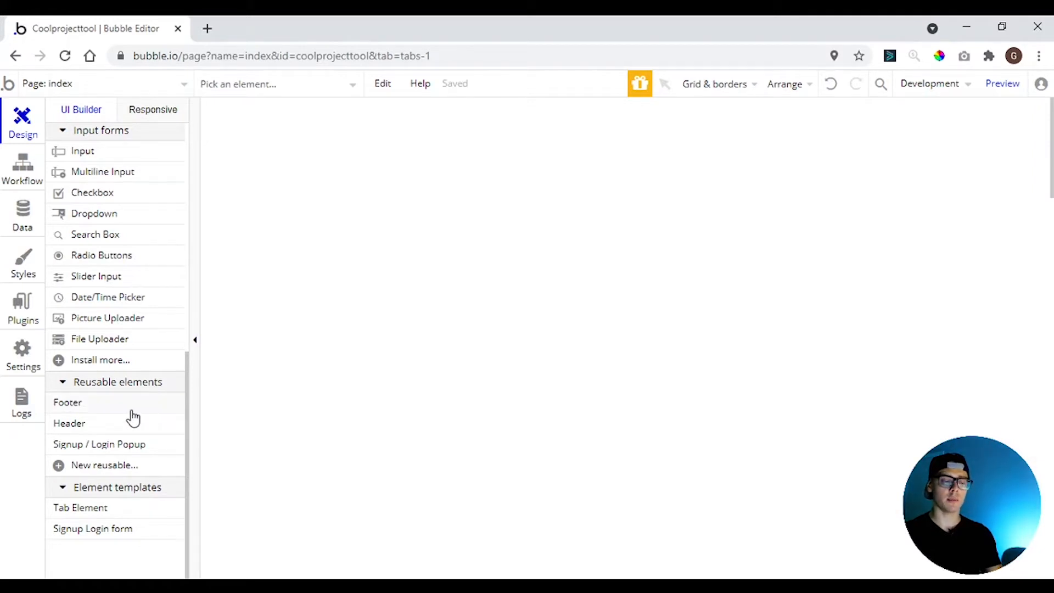
pyautogui.moveTo(67, 401)
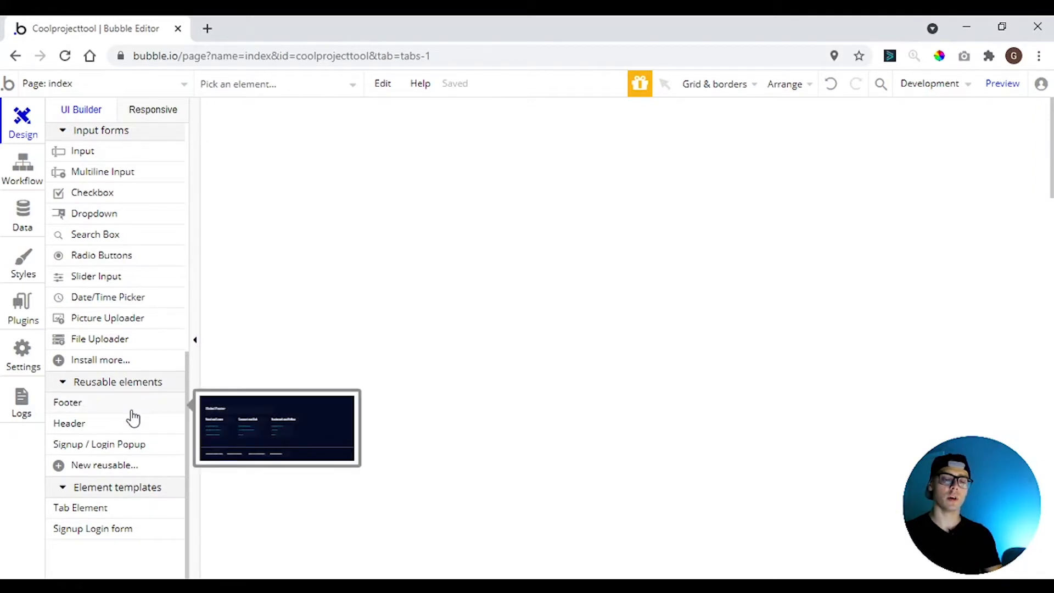
pyautogui.click(22, 168)
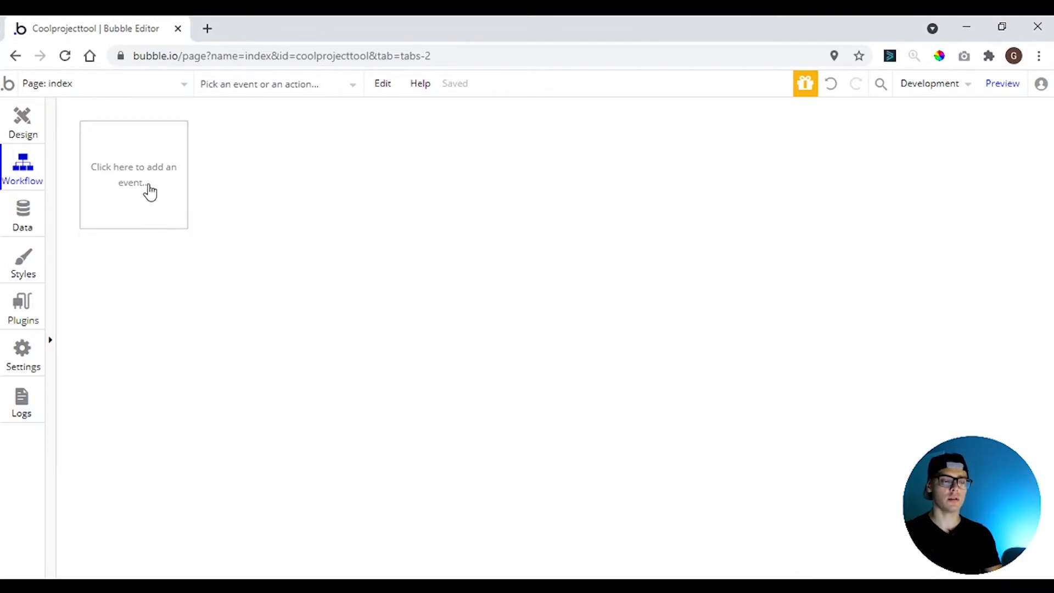
# Create a 'When Button A is clicked' workflow and bring up its action choices
pyautogui.click(22, 121)
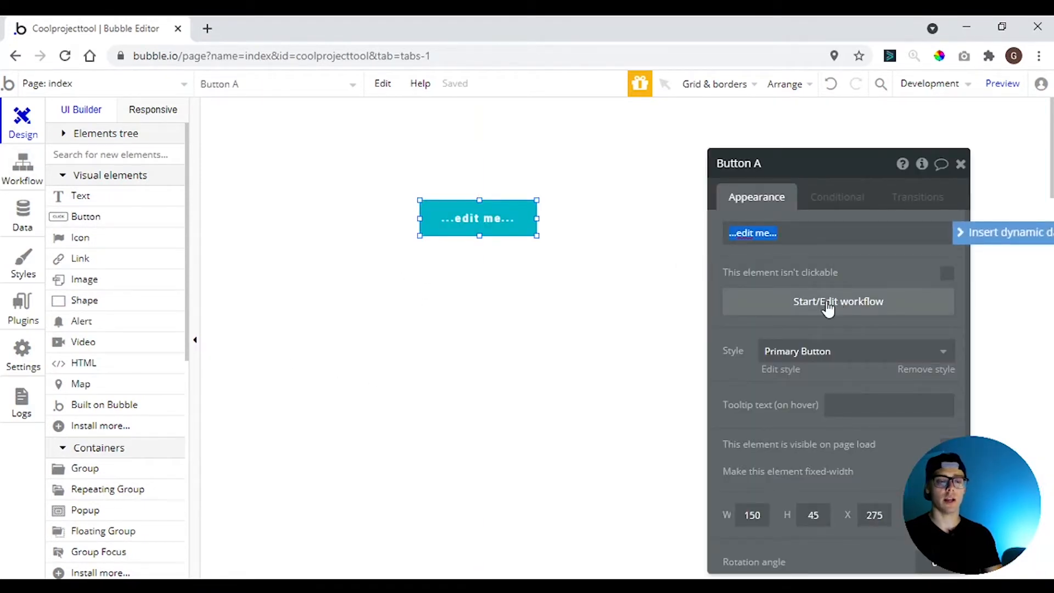
pyautogui.click(838, 300)
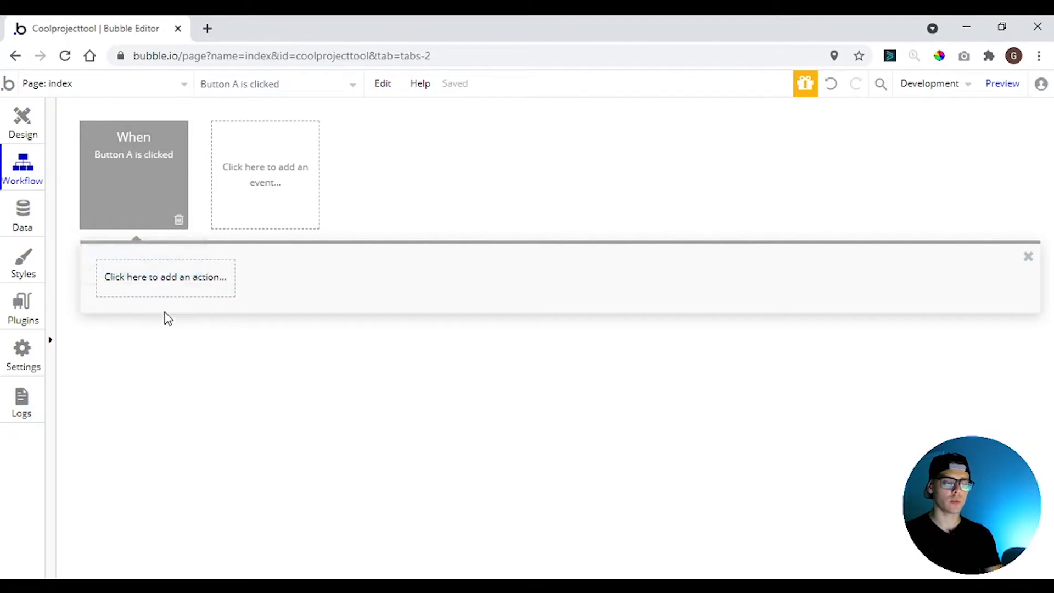
pyautogui.click(165, 276)
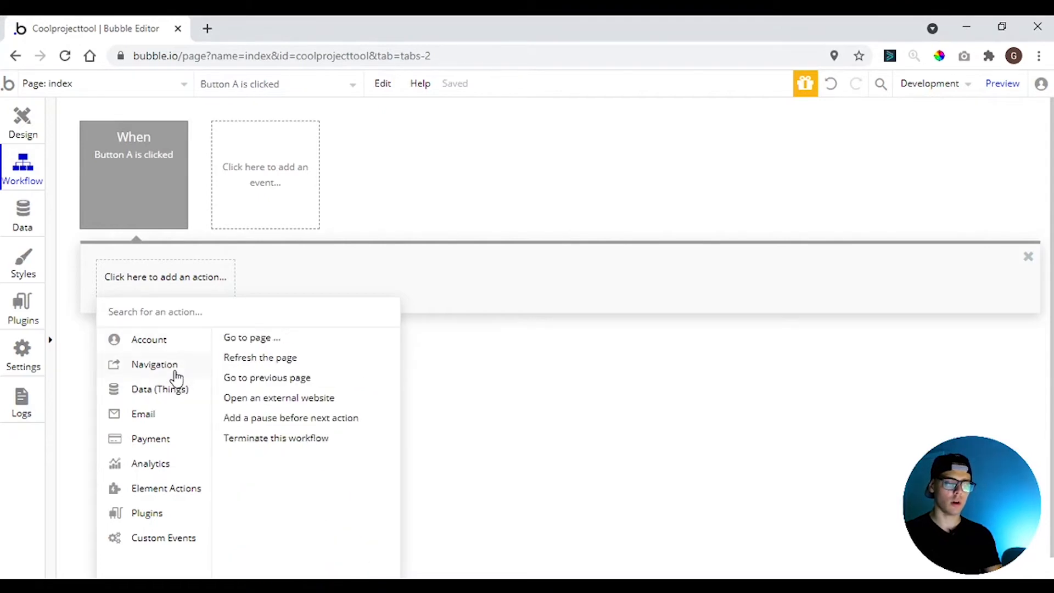
pyautogui.moveTo(119, 408)
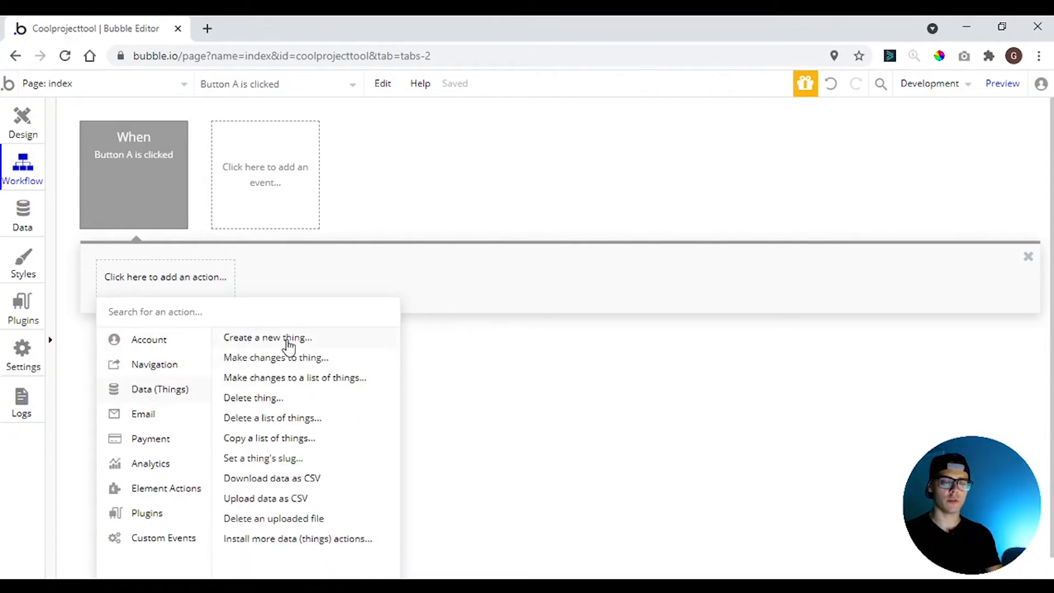
pyautogui.moveTo(268, 337)
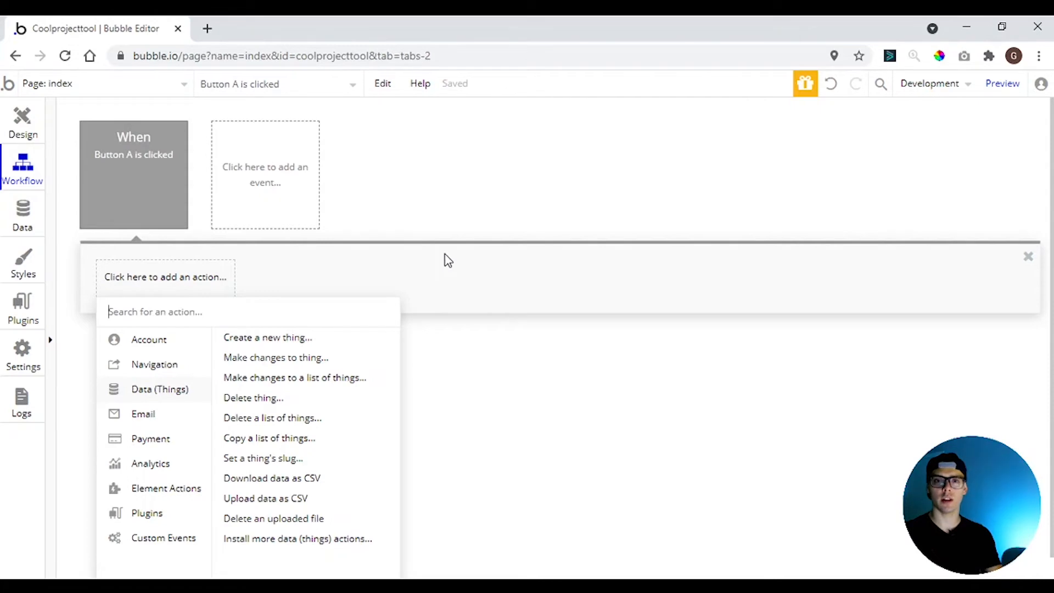
# Show the app's data types, listing User, and activate the new type name box
pyautogui.click(22, 214)
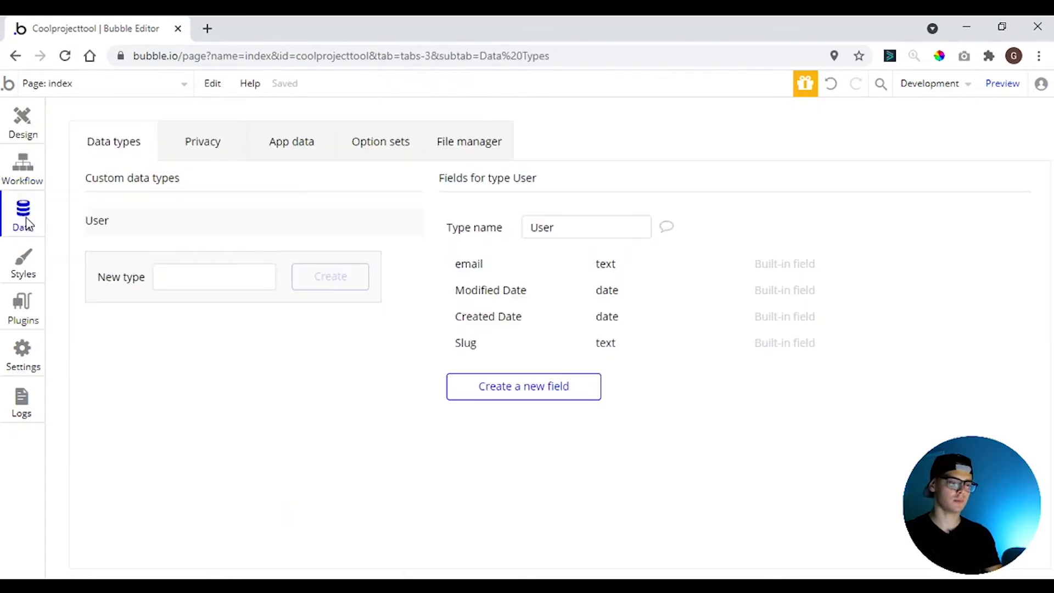
pyautogui.moveTo(377, 202)
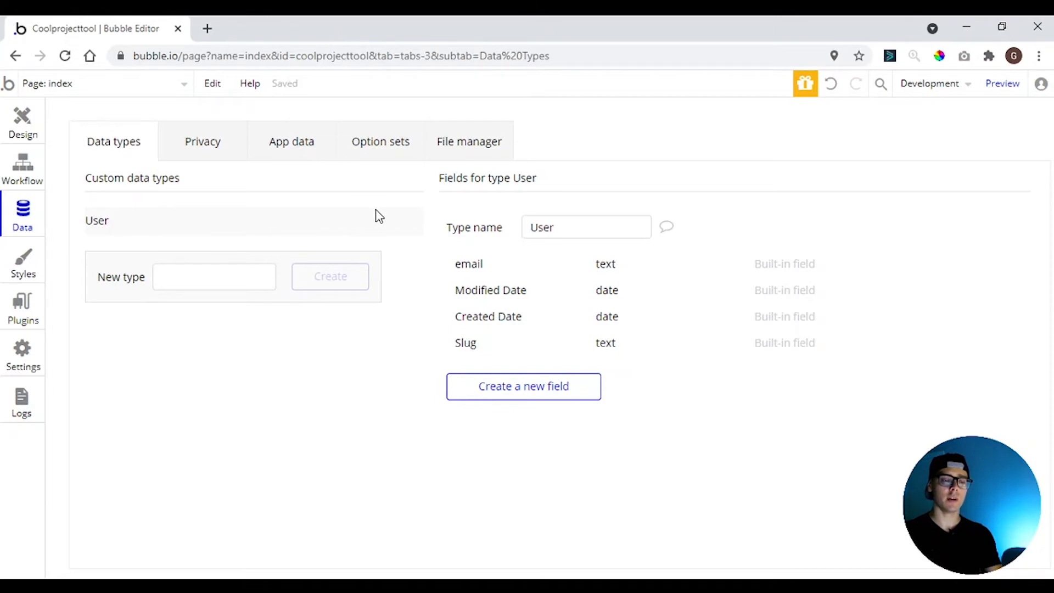
pyautogui.moveTo(356, 225)
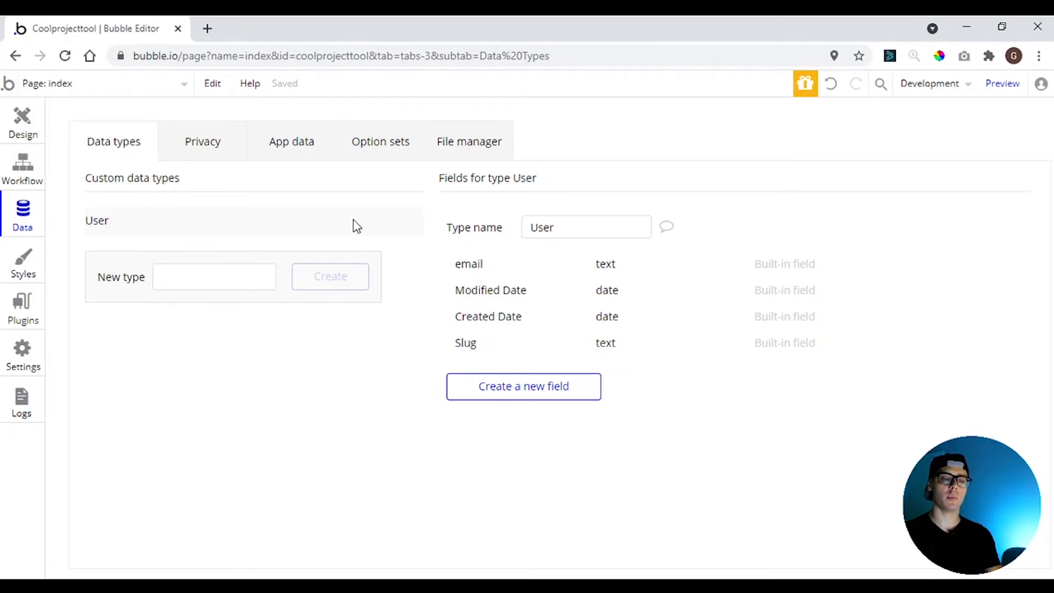
pyautogui.moveTo(330, 250)
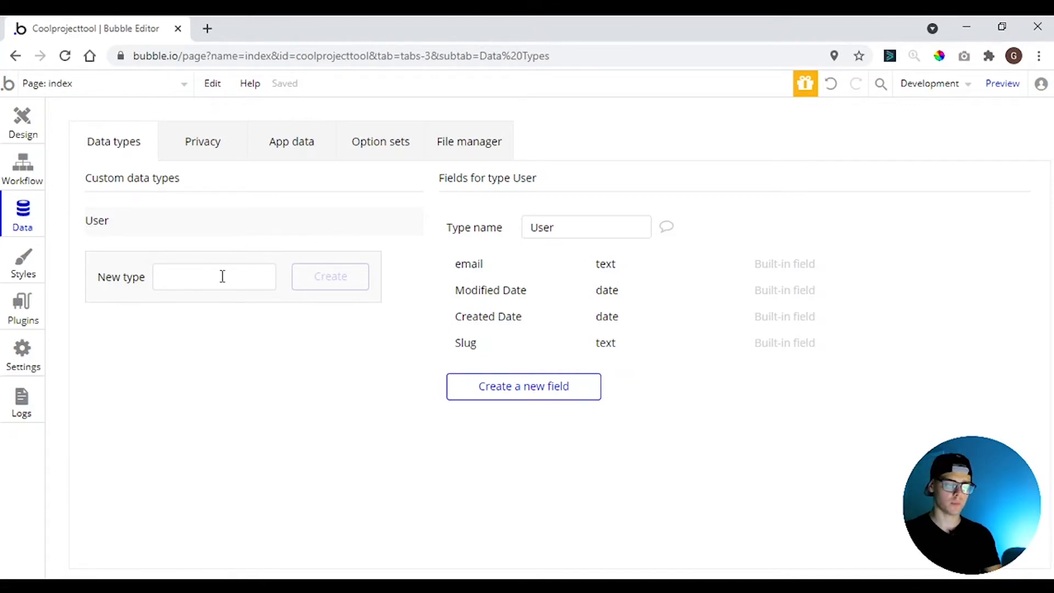
pyautogui.moveTo(175, 235)
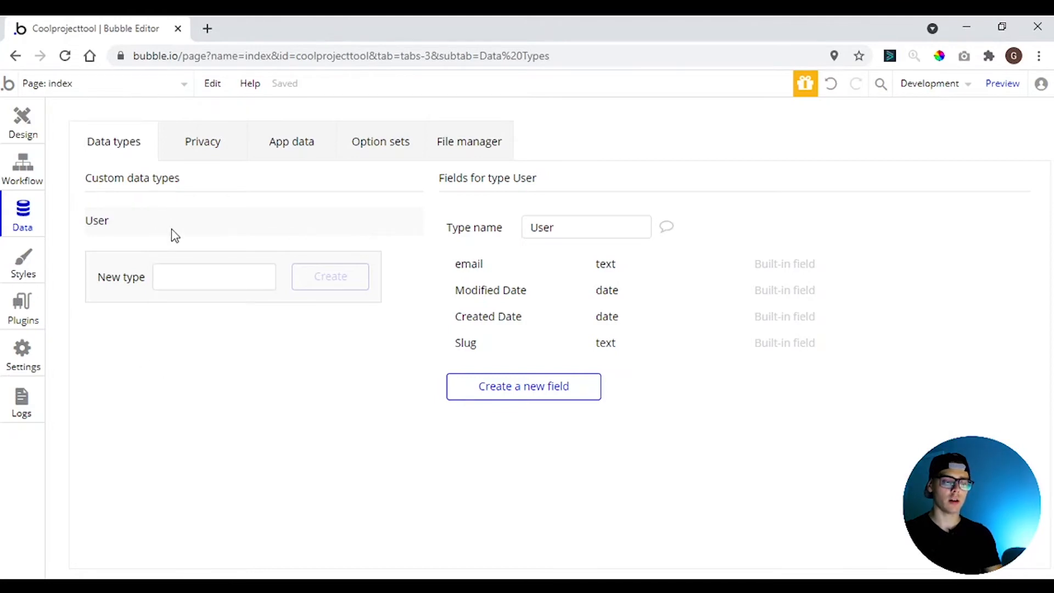
pyautogui.click(214, 277)
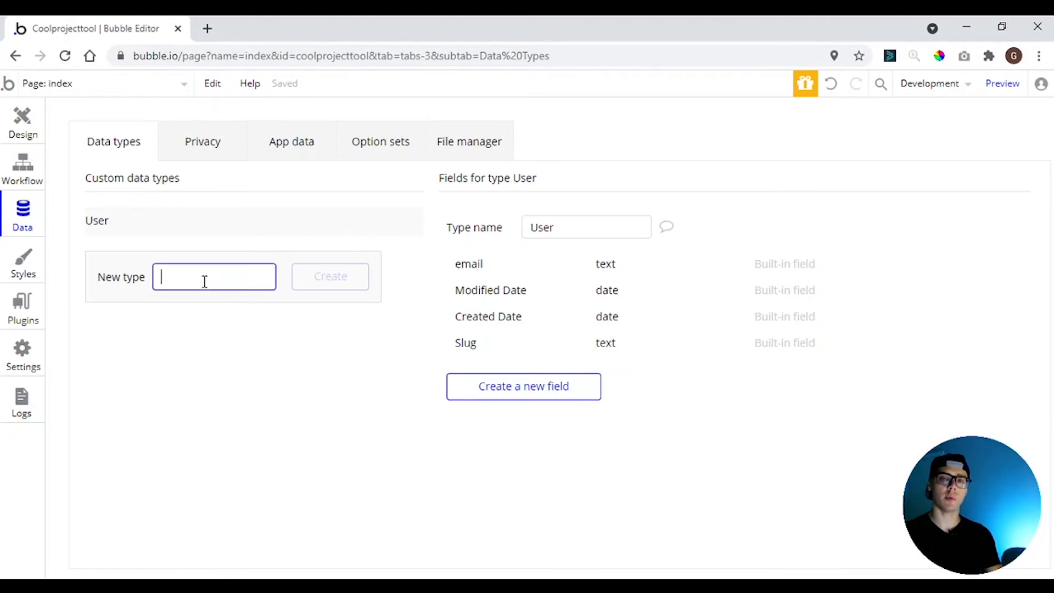
pyautogui.moveTo(553, 351)
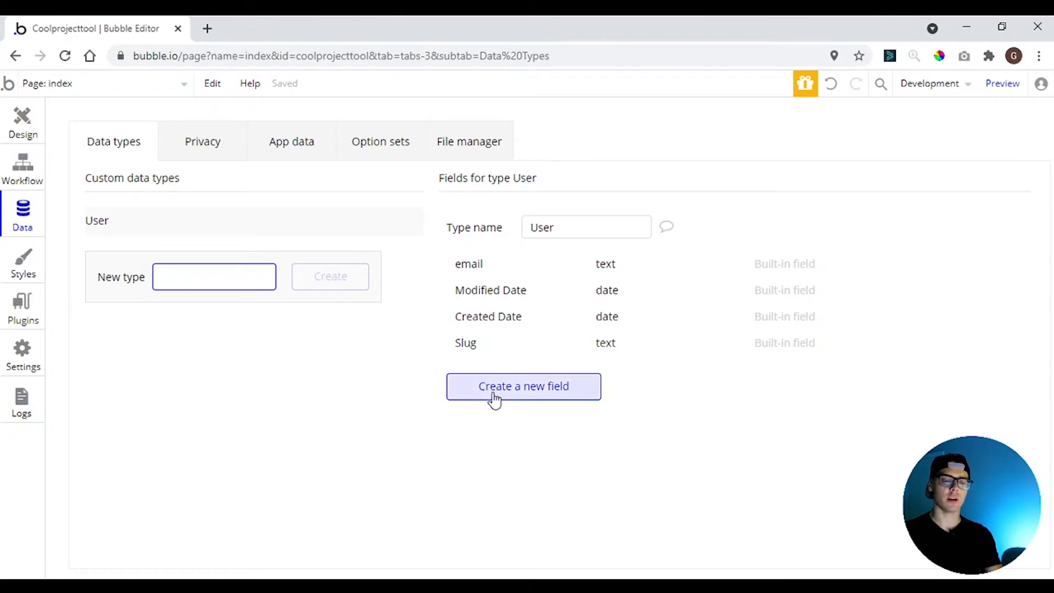
# Add a text field called 'name' to the User data type
pyautogui.click(523, 386)
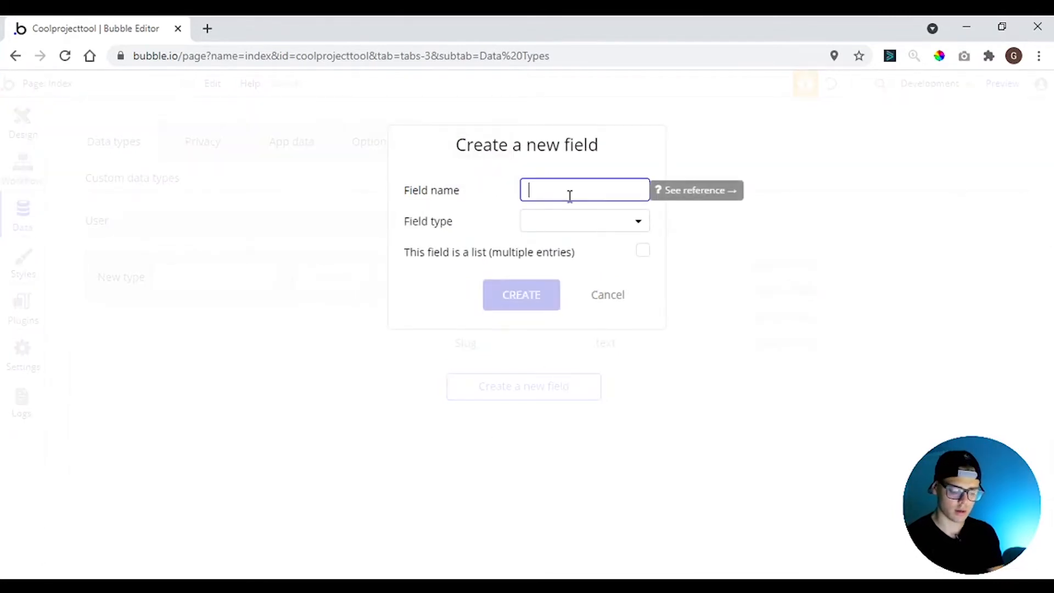
pyautogui.write('name')
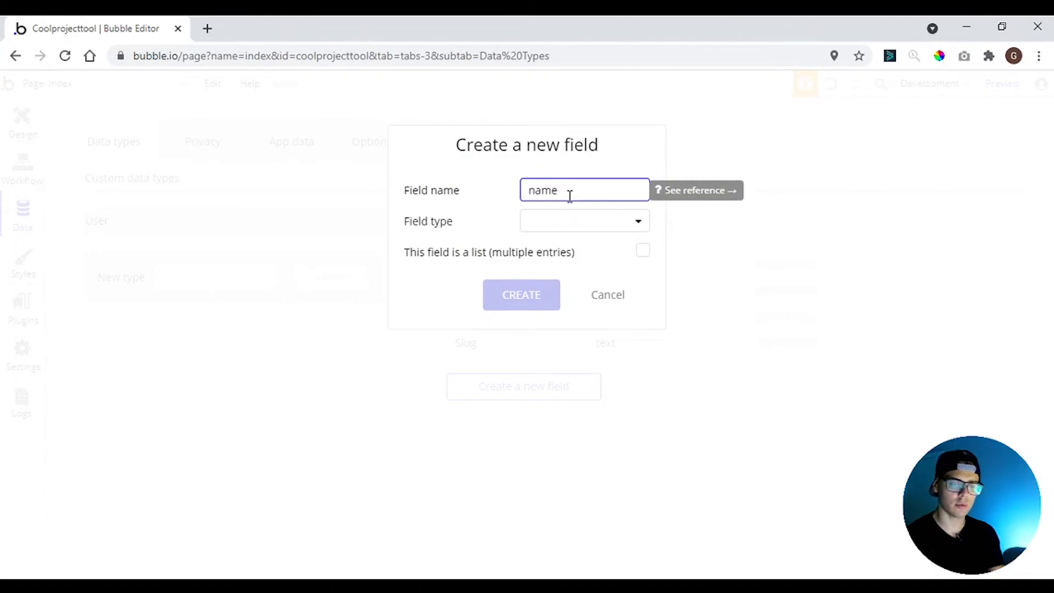
pyautogui.click(583, 221)
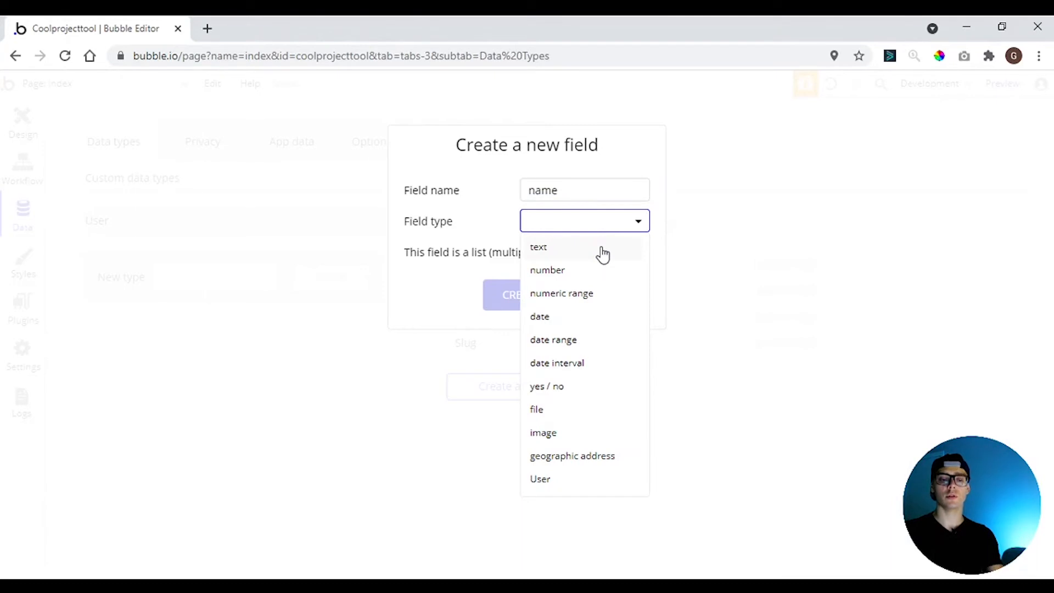
pyautogui.click(538, 248)
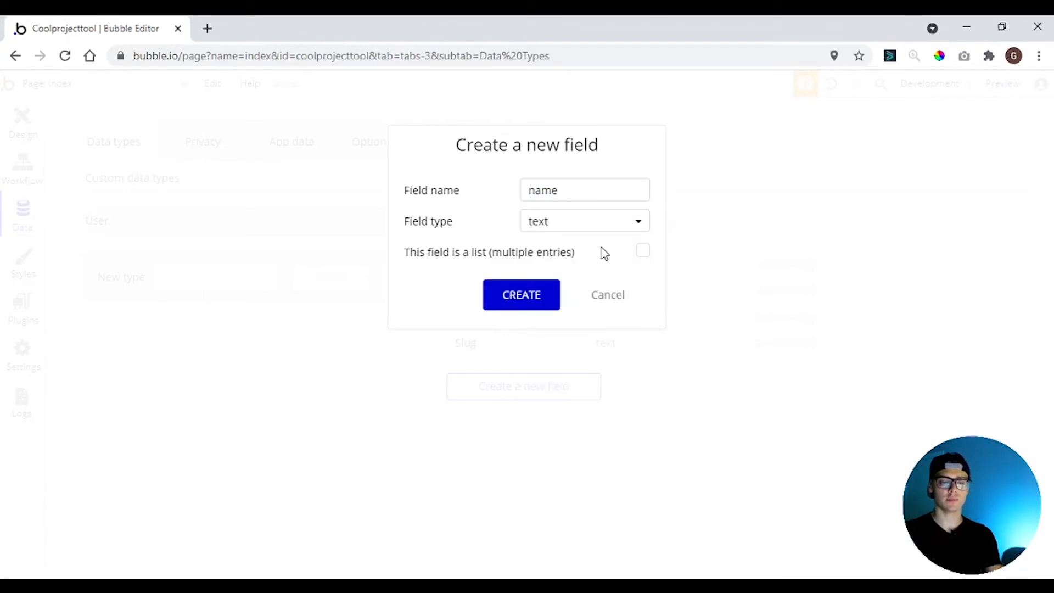
pyautogui.click(521, 294)
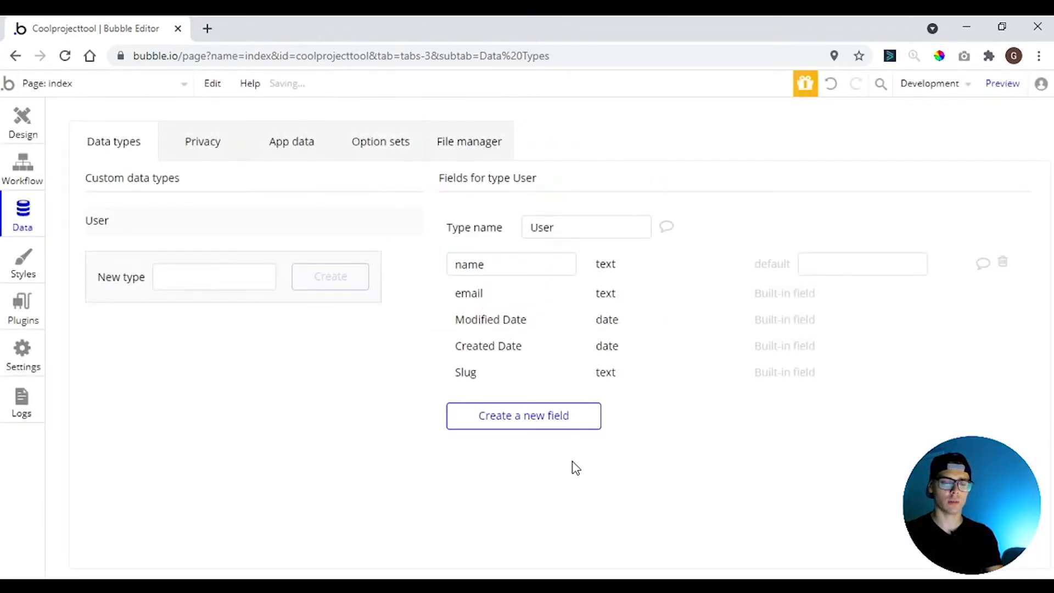
pyautogui.click(214, 277)
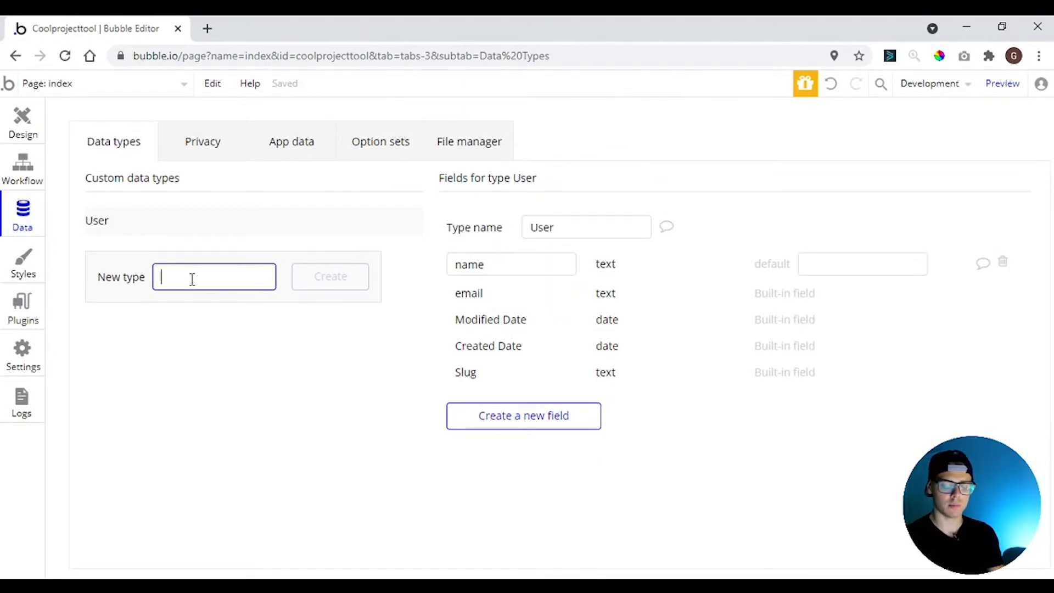
# Create a new data type named 'Project' with a capital P
pyautogui.write('pro')
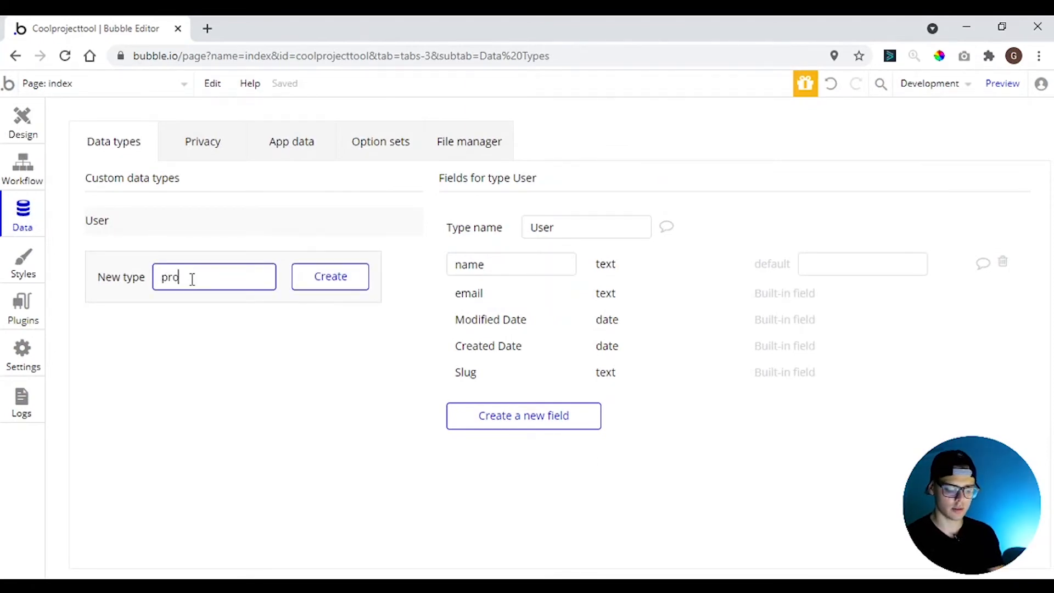
pyautogui.write('ject')
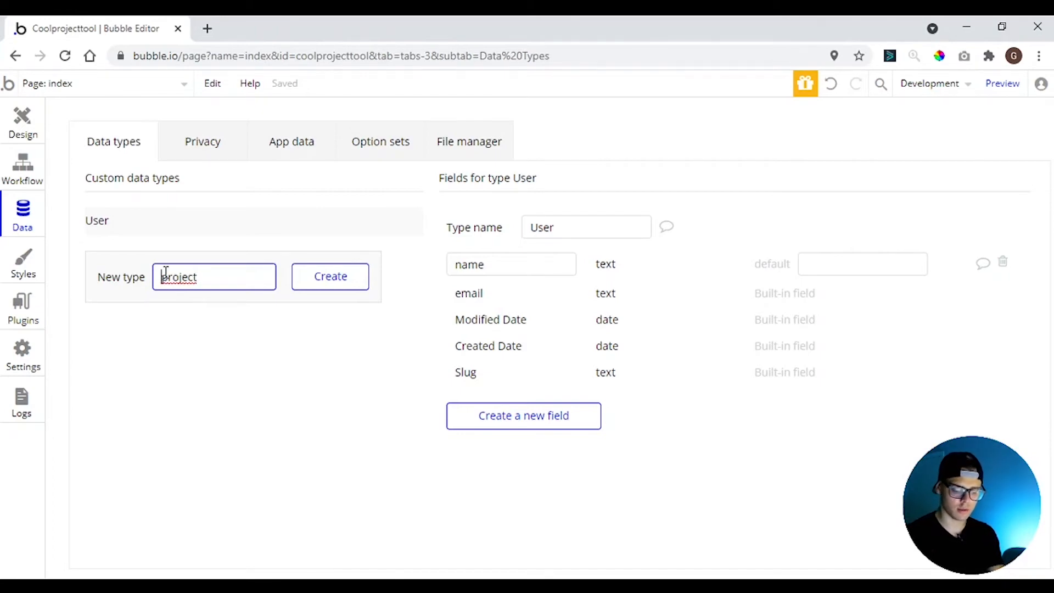
pyautogui.click(1001, 82)
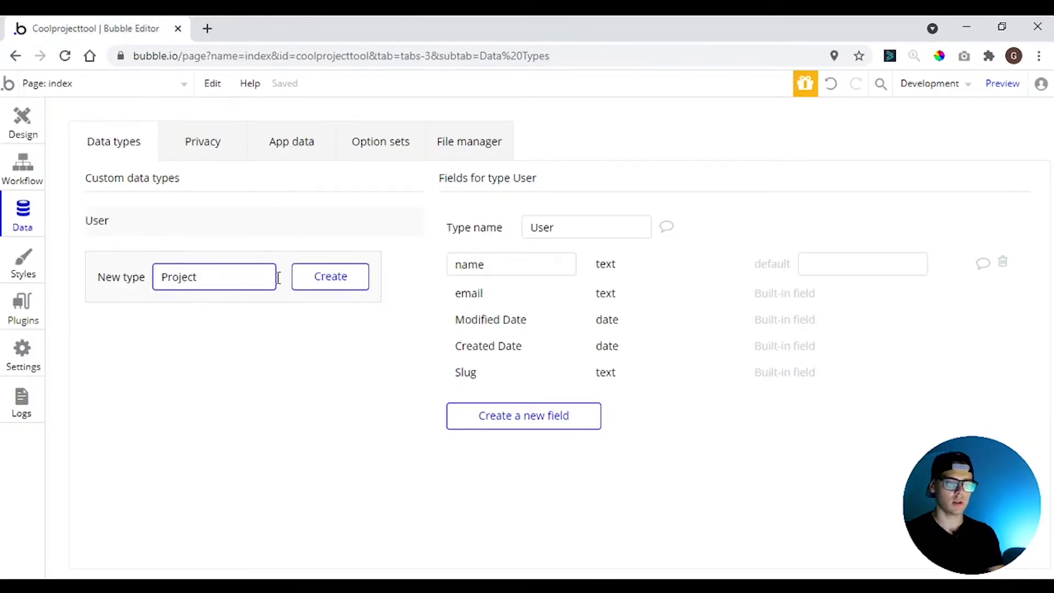
pyautogui.click(330, 277)
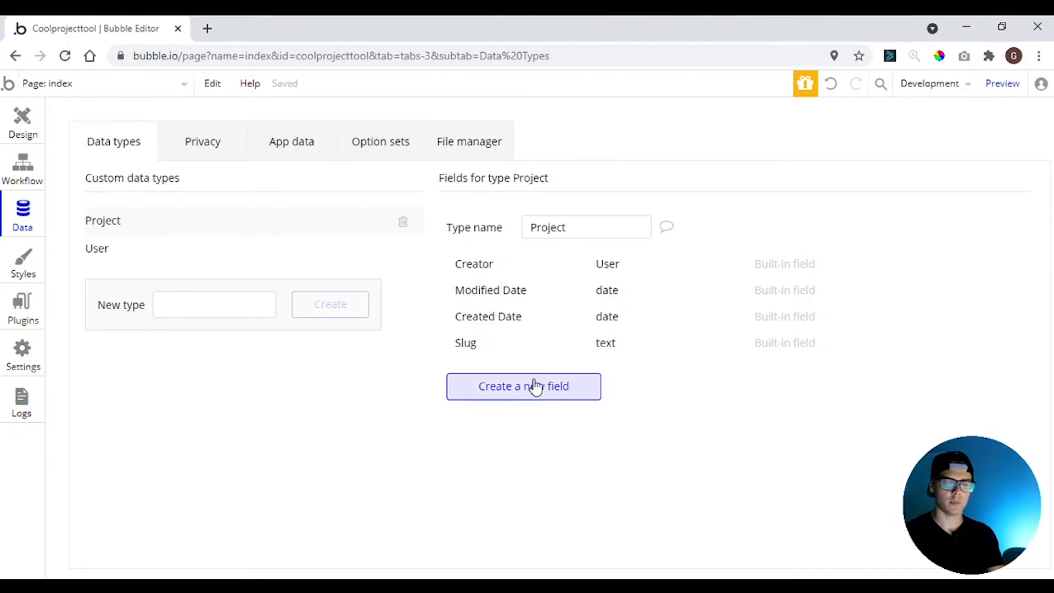
# Give Project a Name text field and an Inicial Date date field
pyautogui.click(523, 386)
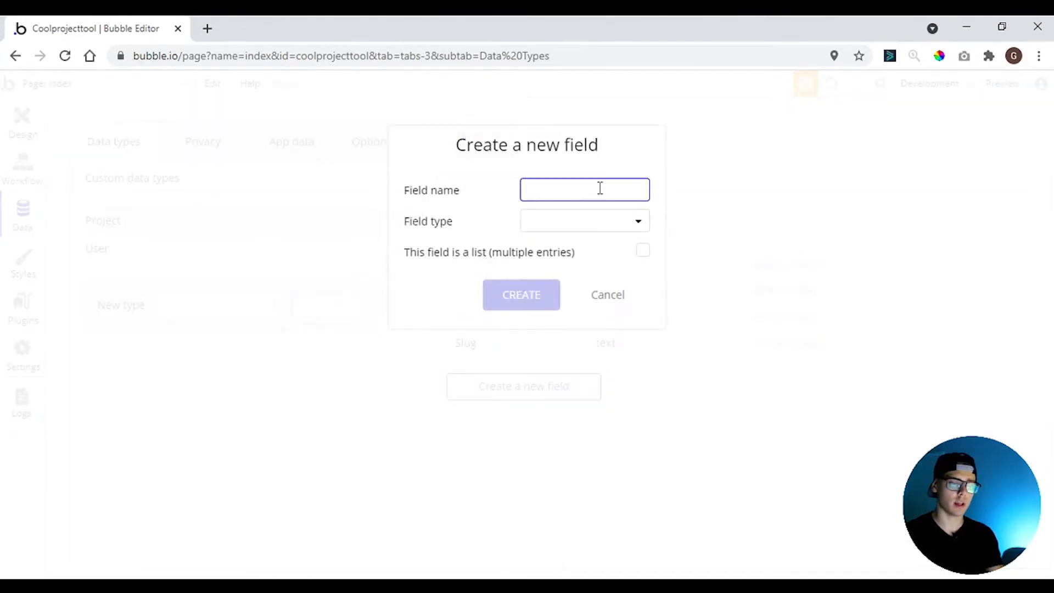
pyautogui.write('Name')
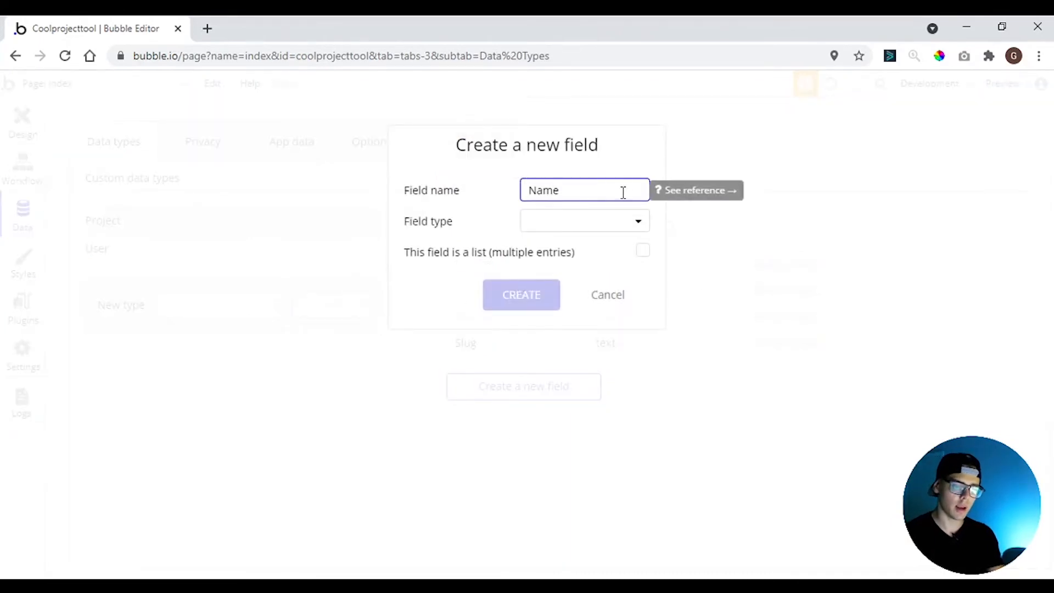
pyautogui.click(520, 295)
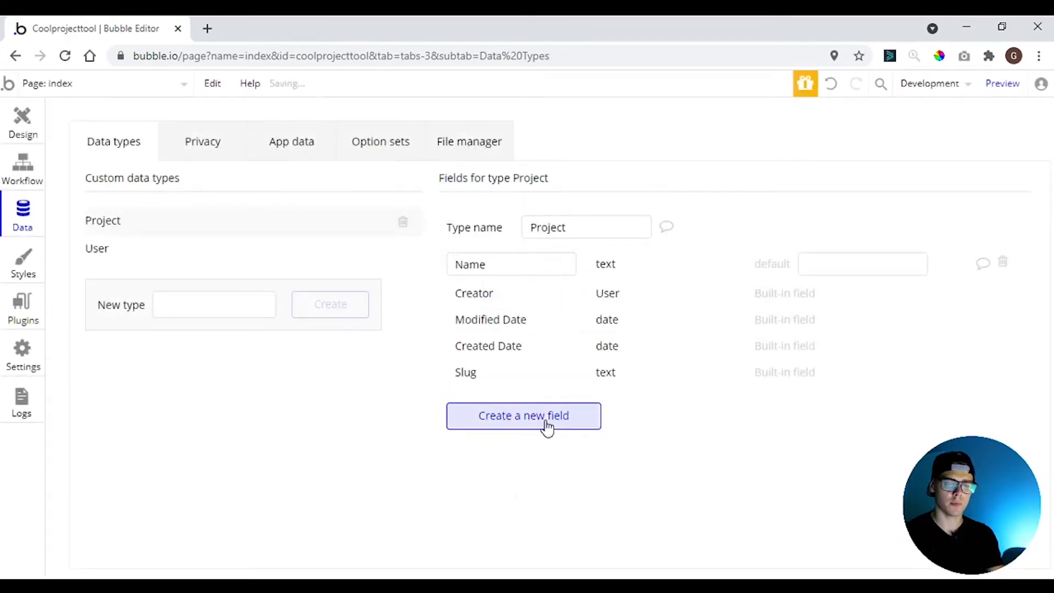
pyautogui.click(524, 415)
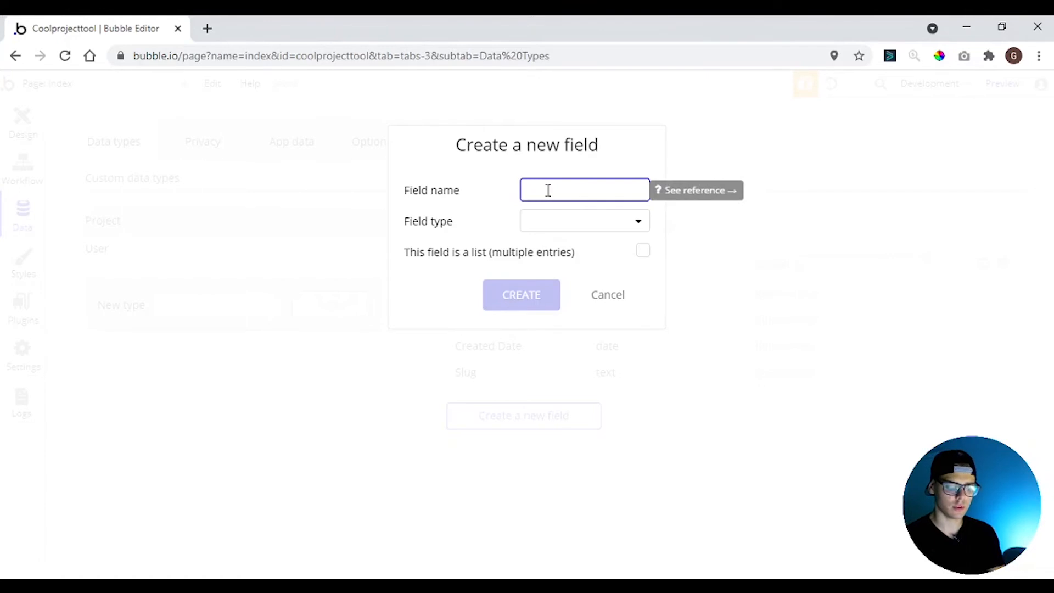
pyautogui.write('Inicial Da')
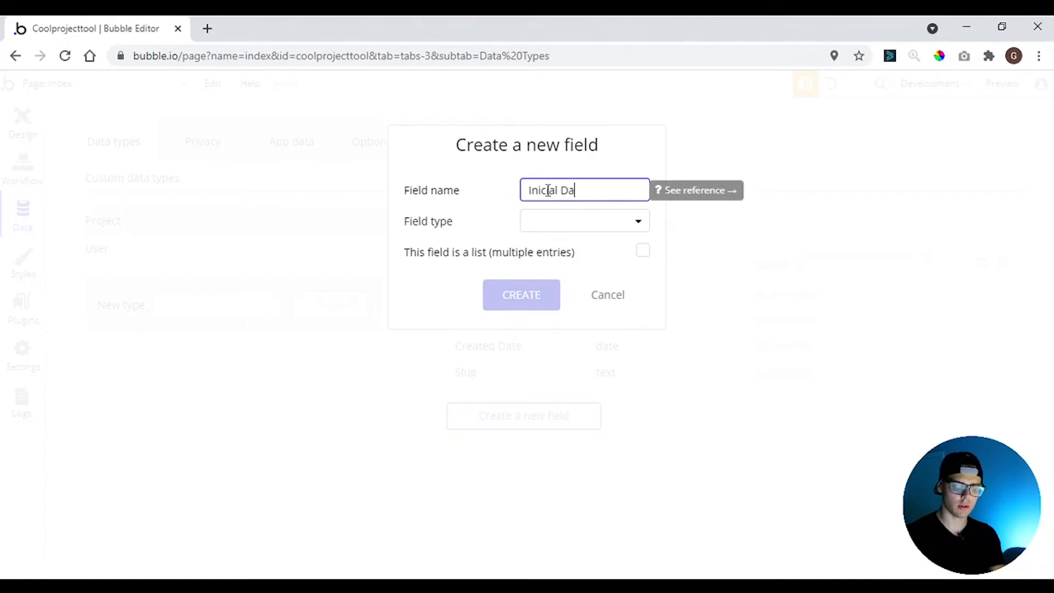
pyautogui.click(583, 221)
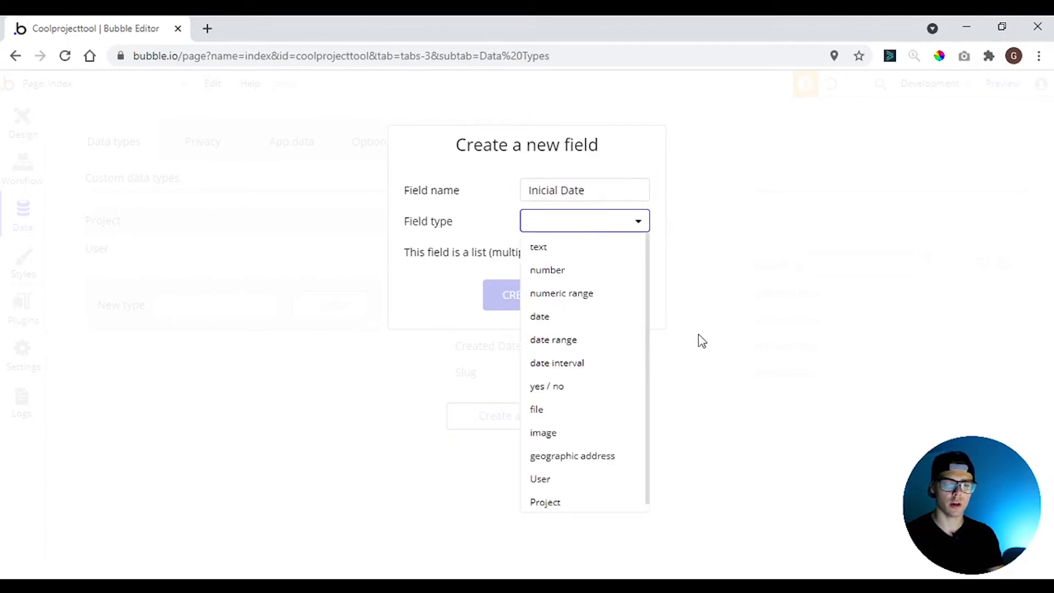
pyautogui.click(540, 316)
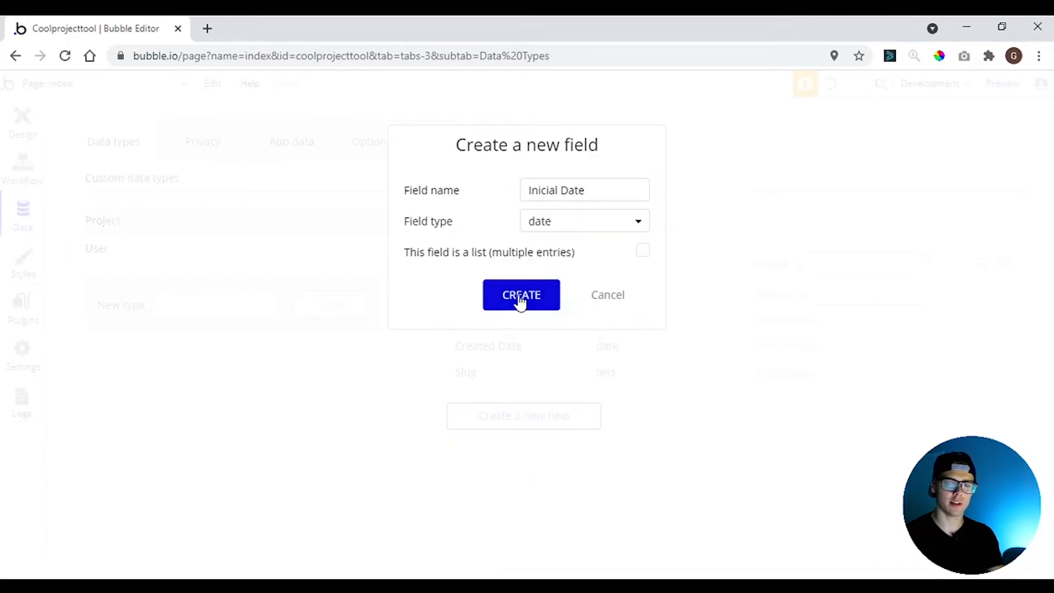
pyautogui.click(520, 294)
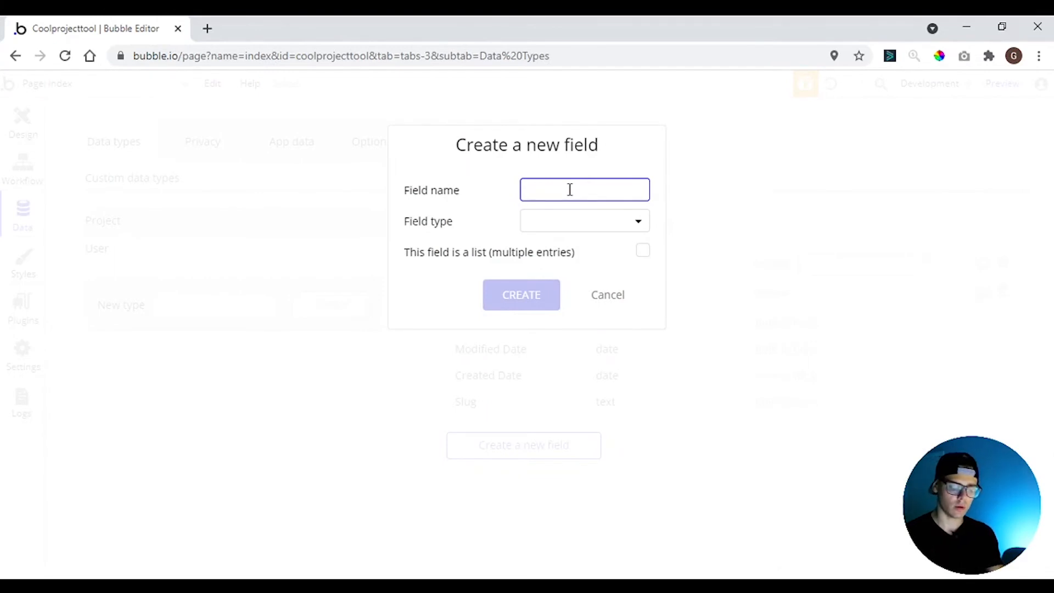
# Add a User field to Project holding a list of Users
pyautogui.write('User')
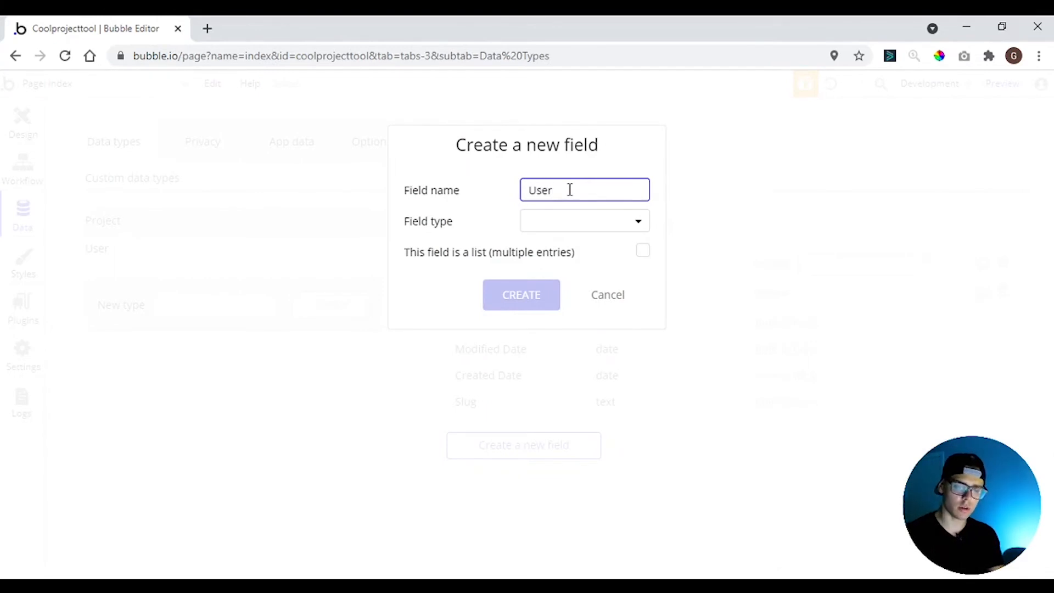
pyautogui.click(583, 221)
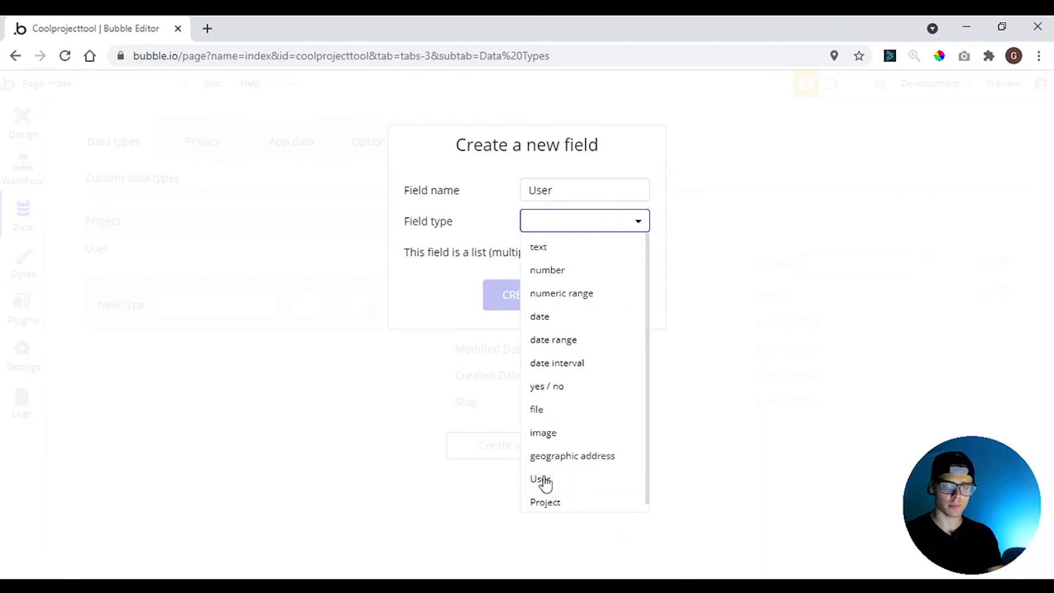
pyautogui.click(541, 480)
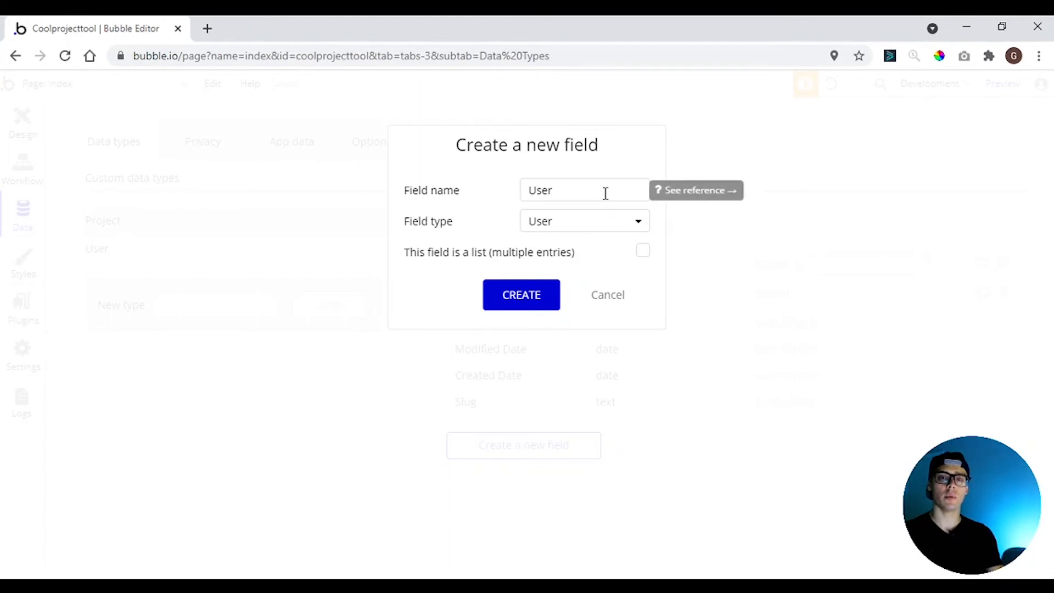
pyautogui.moveTo(441, 261)
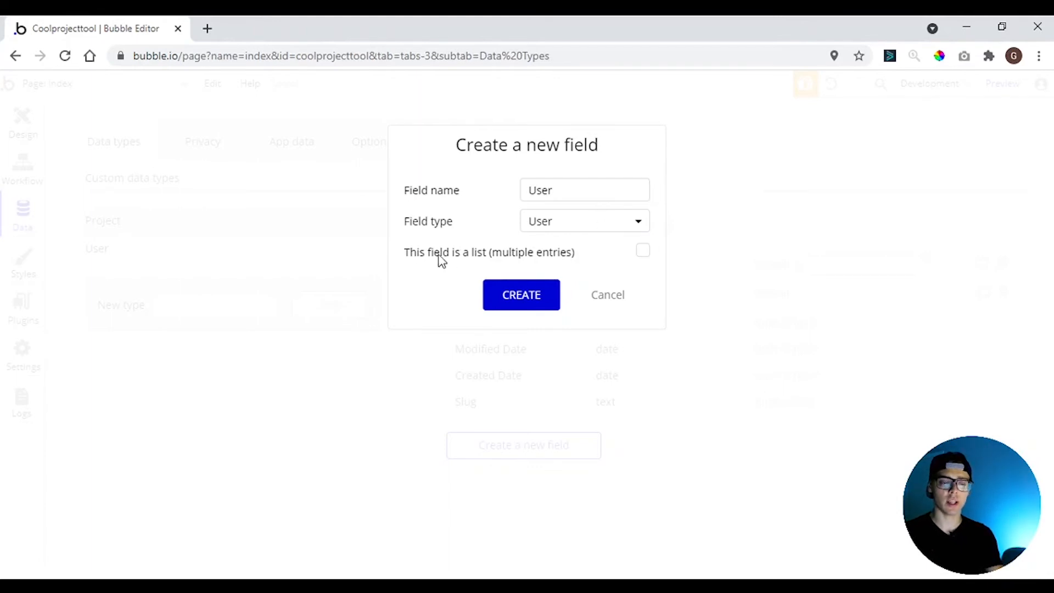
pyautogui.moveTo(644, 259)
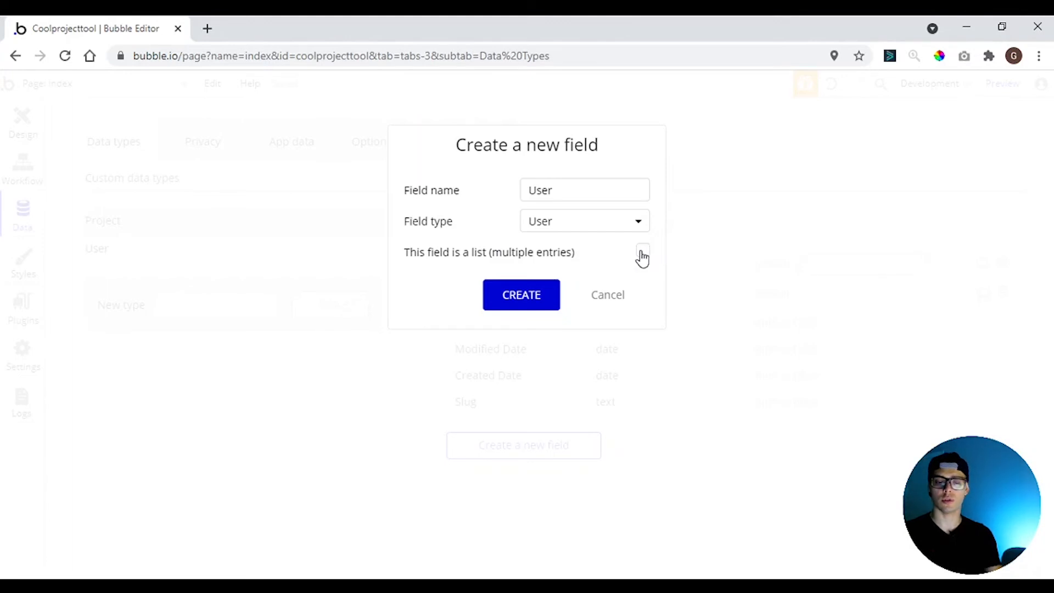
pyautogui.click(520, 294)
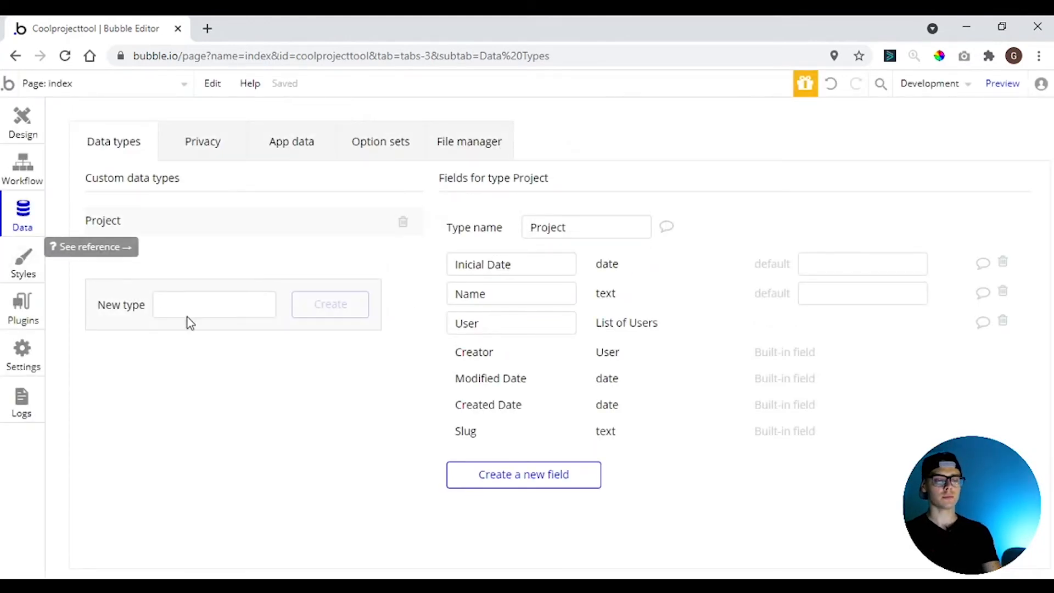
# Browse Privacy, App data (All Users), Option sets and File manager, then the Styles area
pyautogui.click(202, 142)
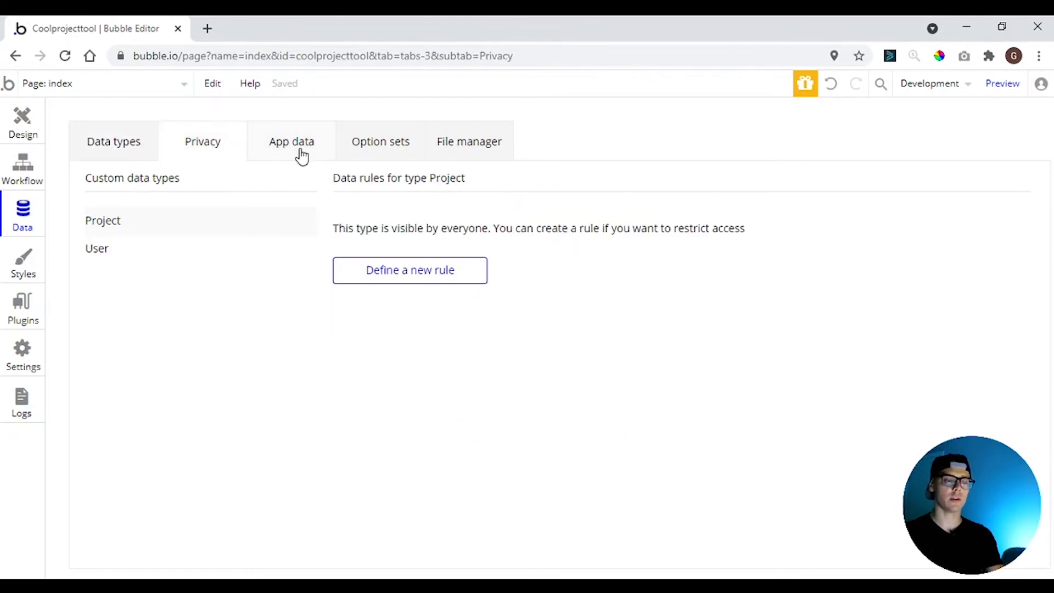
pyautogui.click(291, 141)
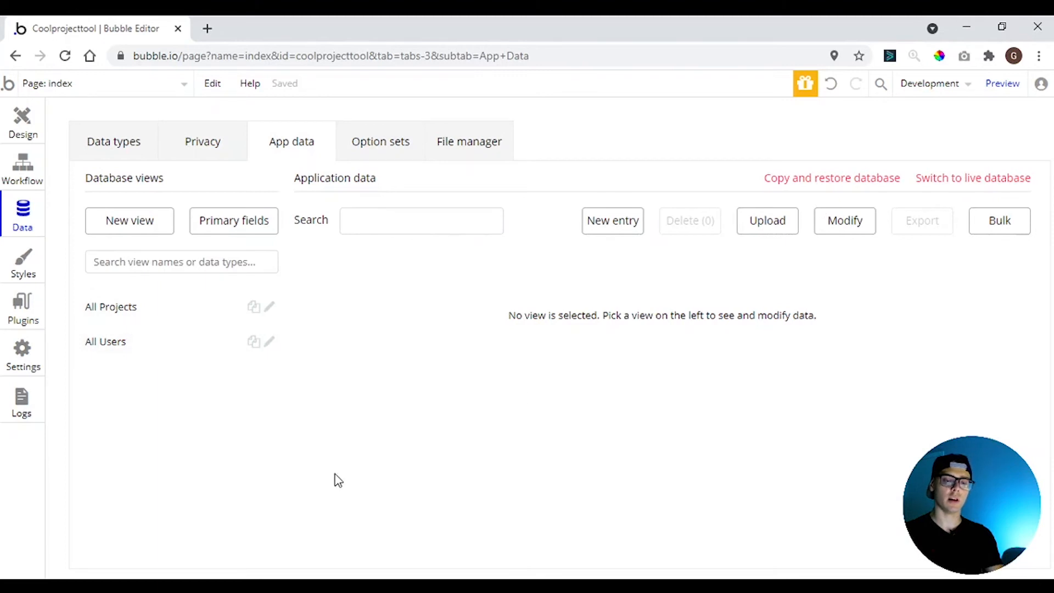
pyautogui.click(105, 341)
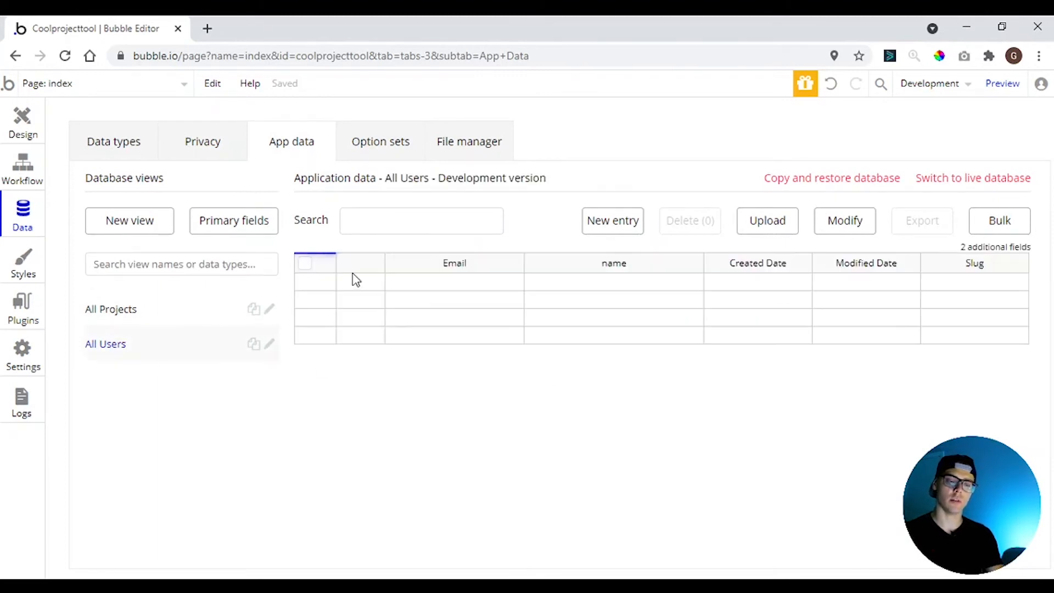
pyautogui.click(380, 141)
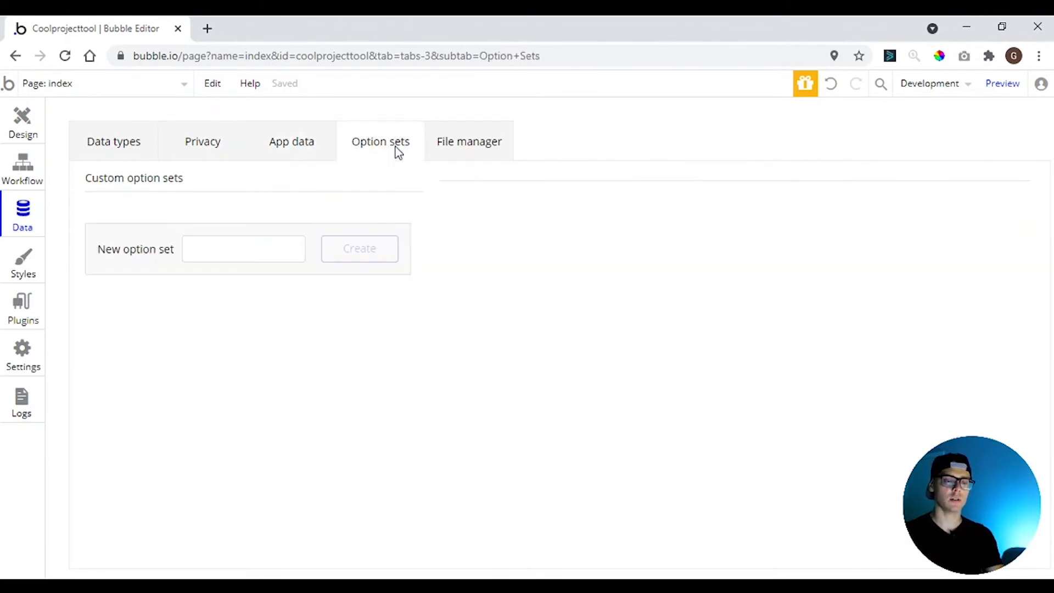
pyautogui.click(469, 142)
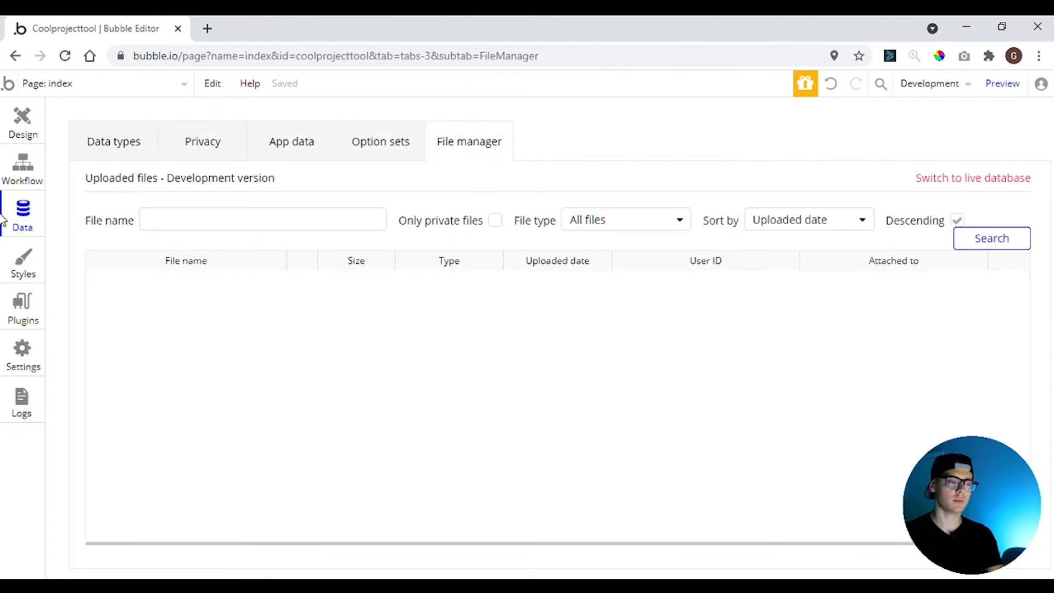
pyautogui.click(22, 262)
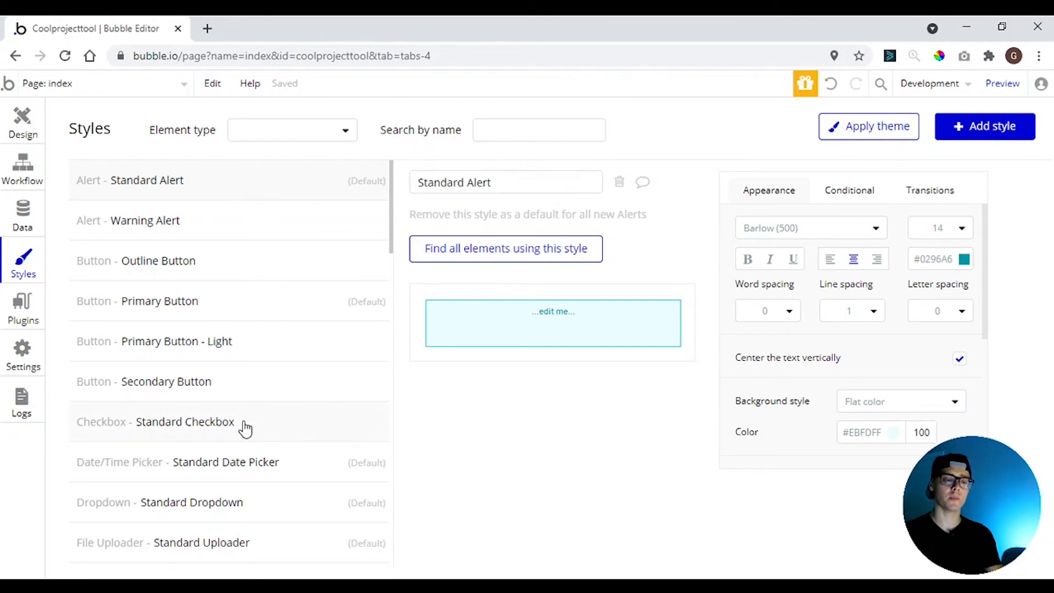
pyautogui.moveTo(3, 111)
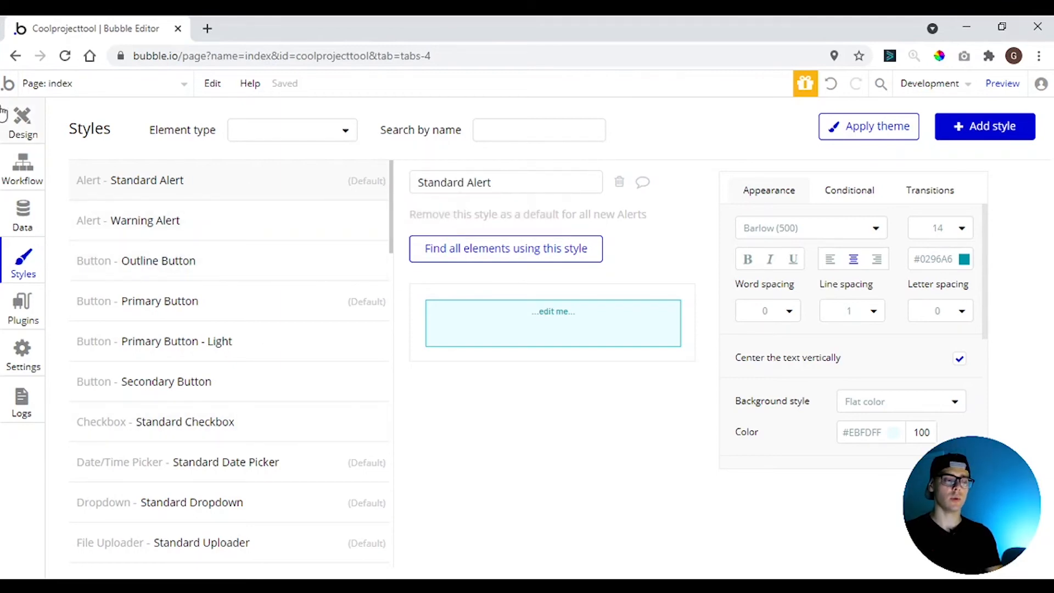
# Set the Primary Button style's background colour to grey, turning the index button grey
pyautogui.click(22, 121)
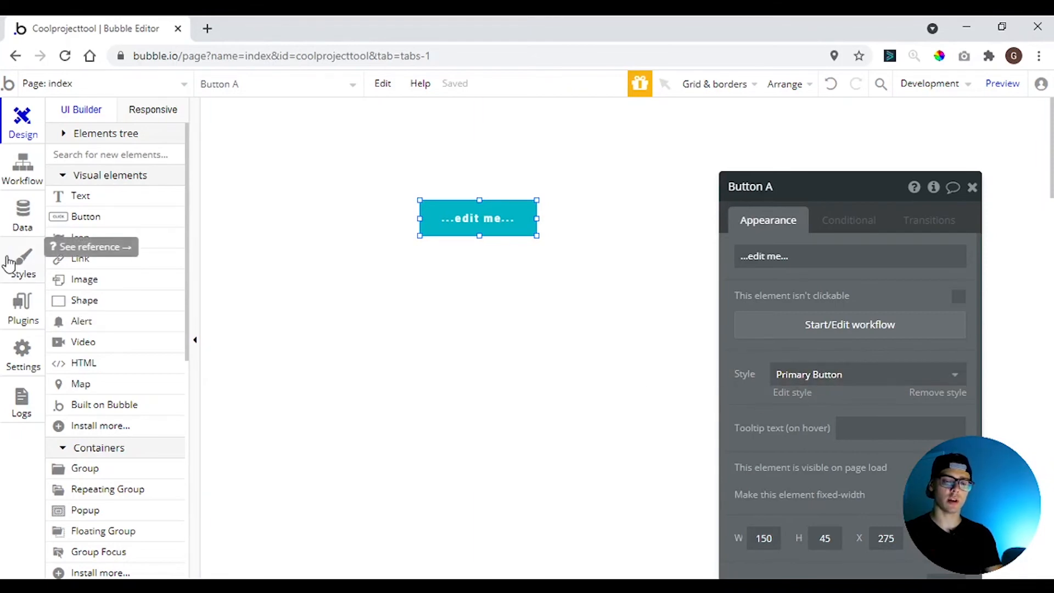
pyautogui.moveTo(804, 403)
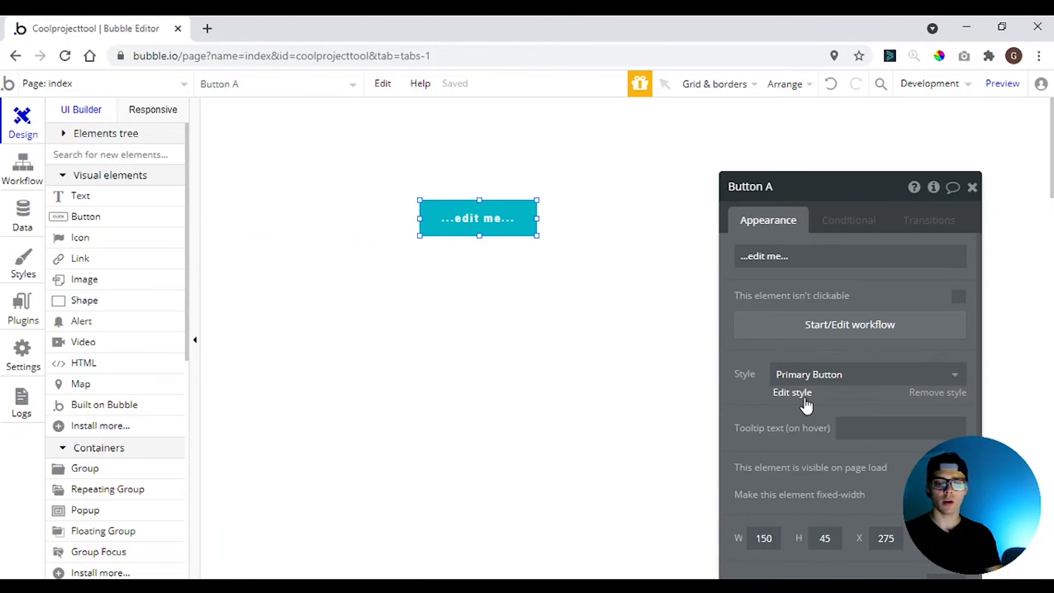
pyautogui.click(792, 392)
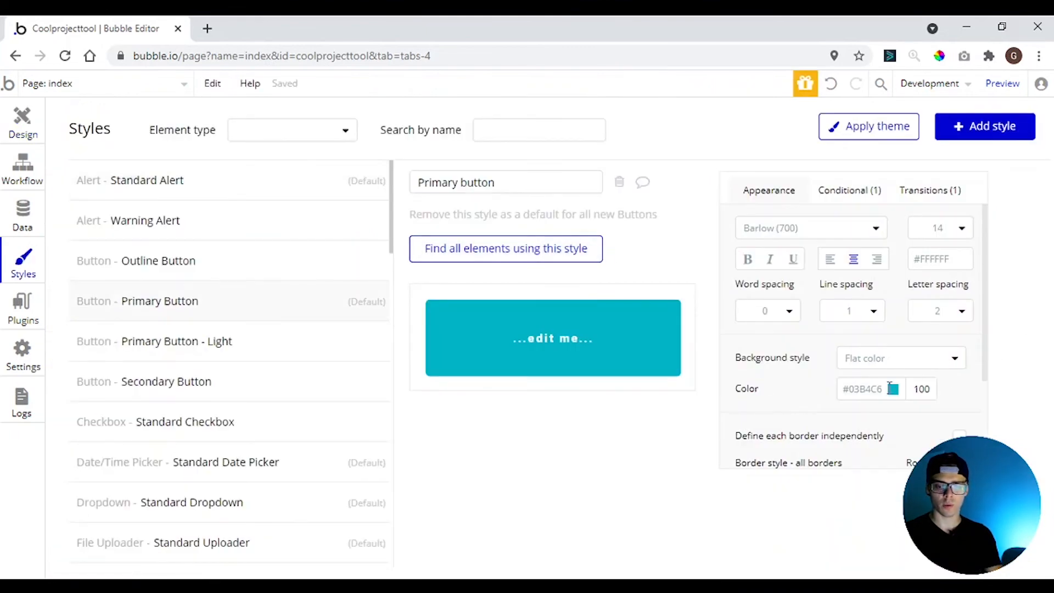
pyautogui.click(893, 388)
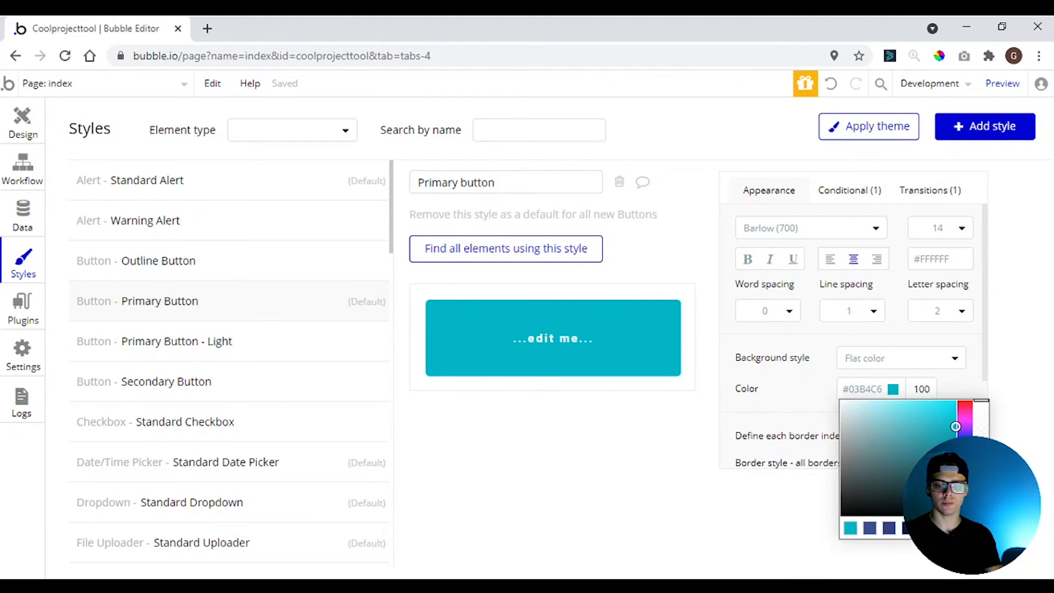
pyautogui.click(866, 444)
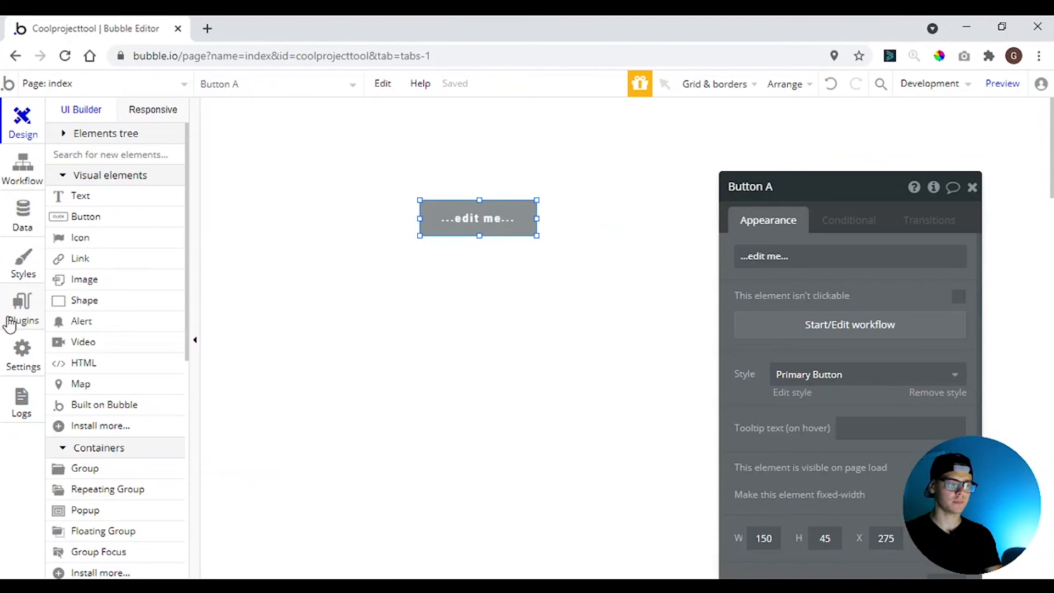
pyautogui.click(22, 307)
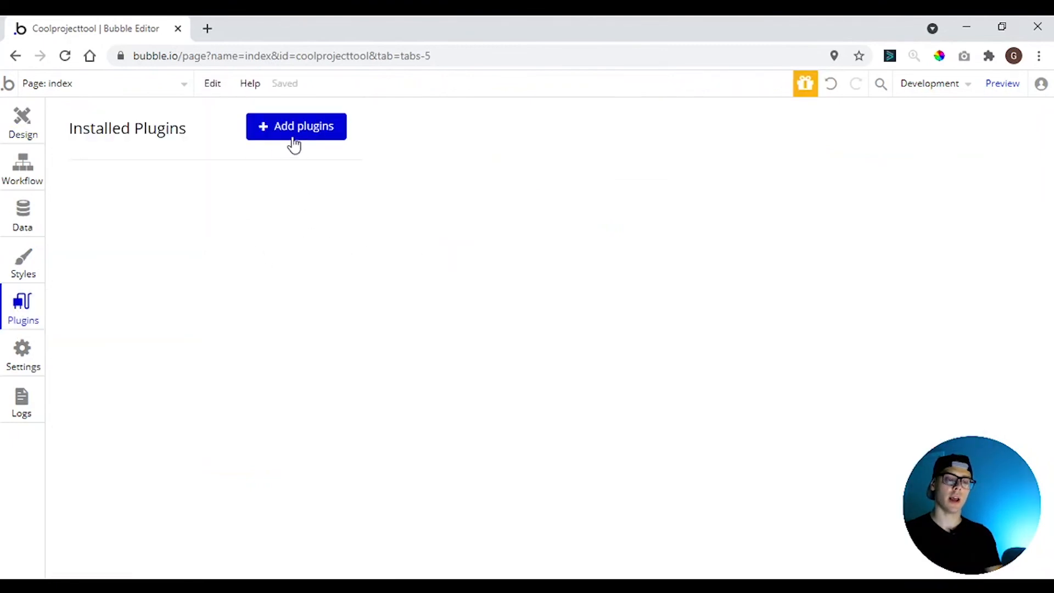
pyautogui.moveTo(386, 438)
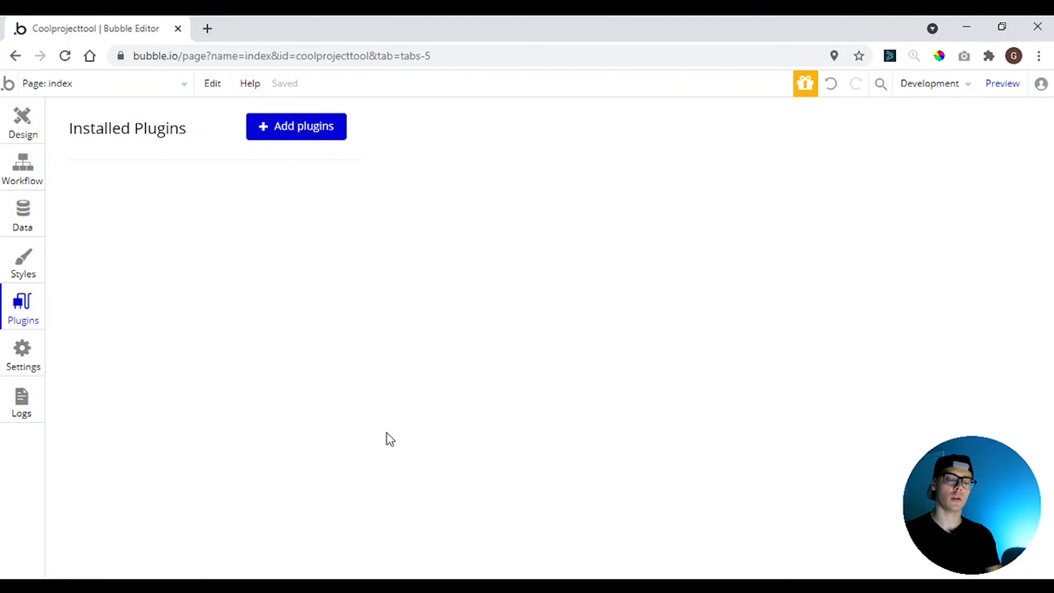
pyautogui.moveTo(299, 164)
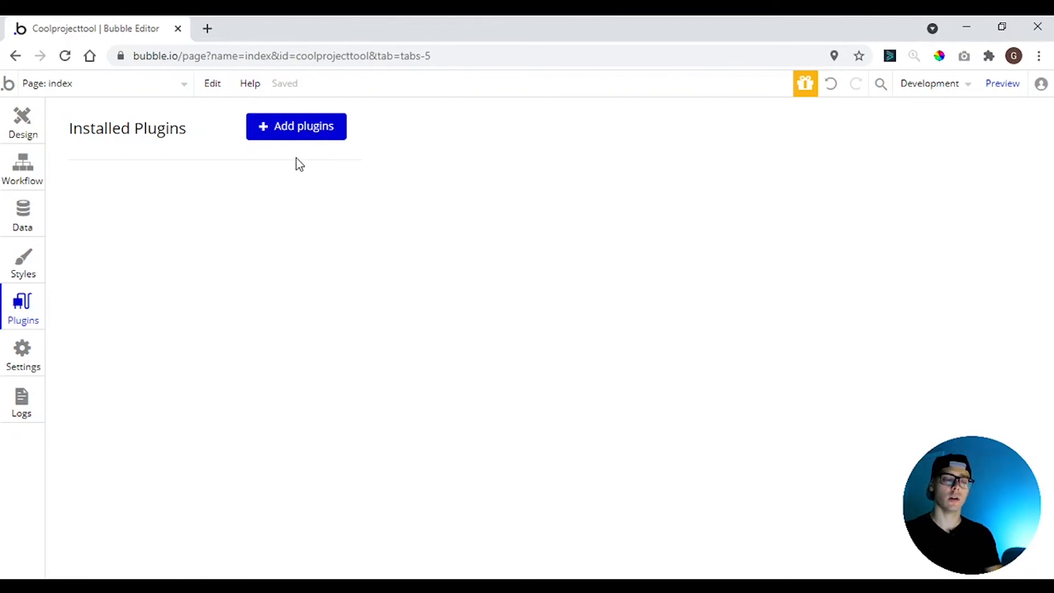
pyautogui.moveTo(301, 168)
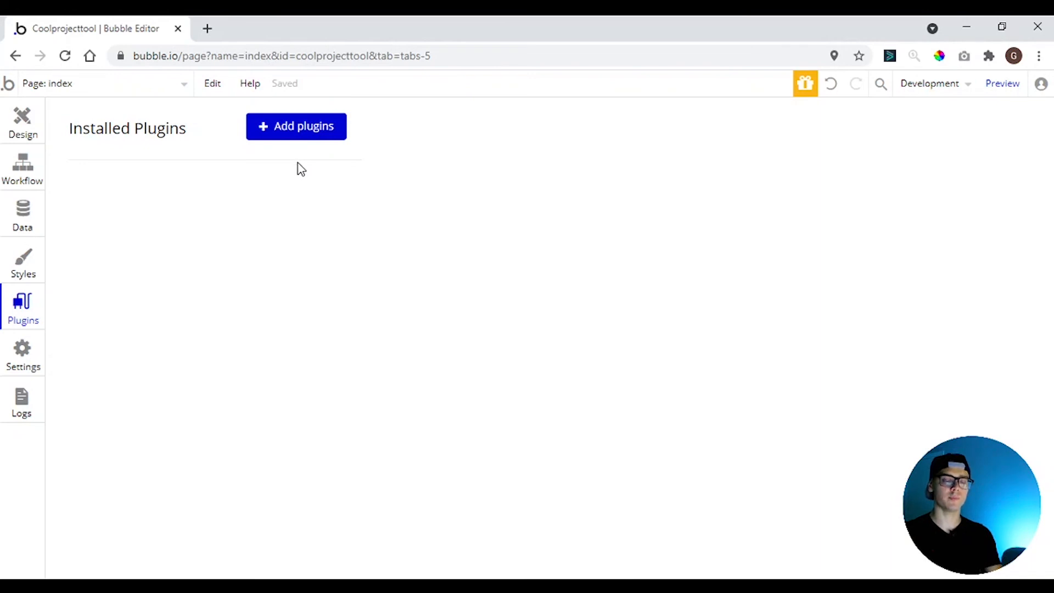
pyautogui.moveTo(336, 271)
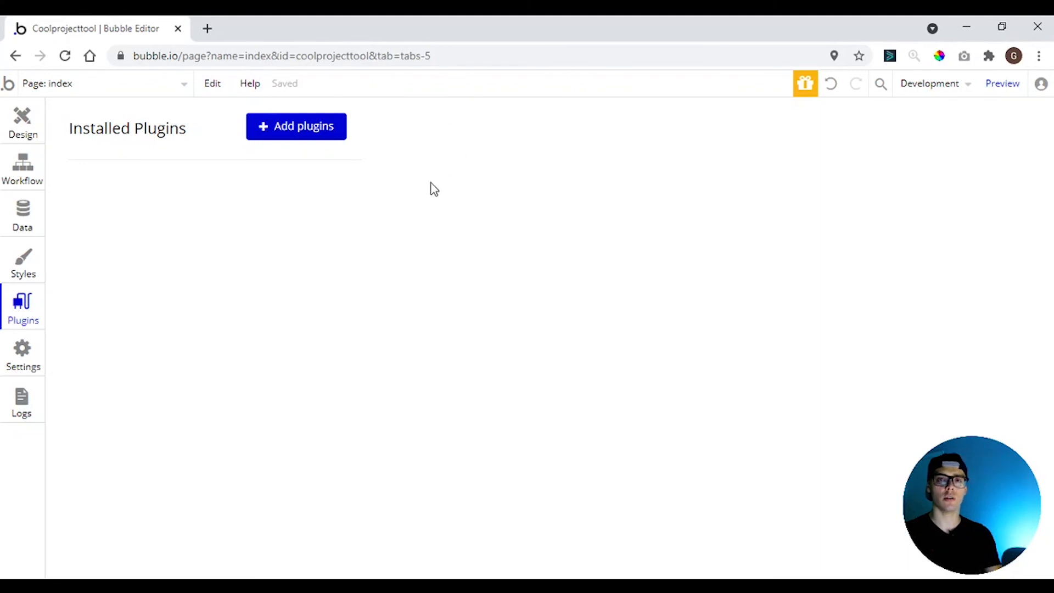
# Bring up the app Settings showing the Free application plan
pyautogui.click(23, 355)
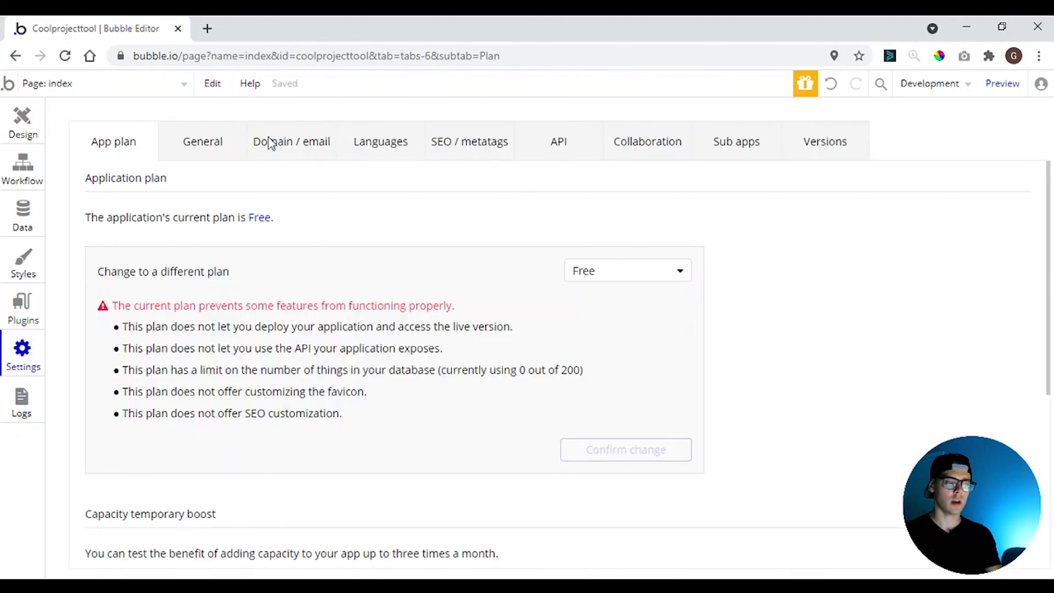
pyautogui.moveTo(454, 196)
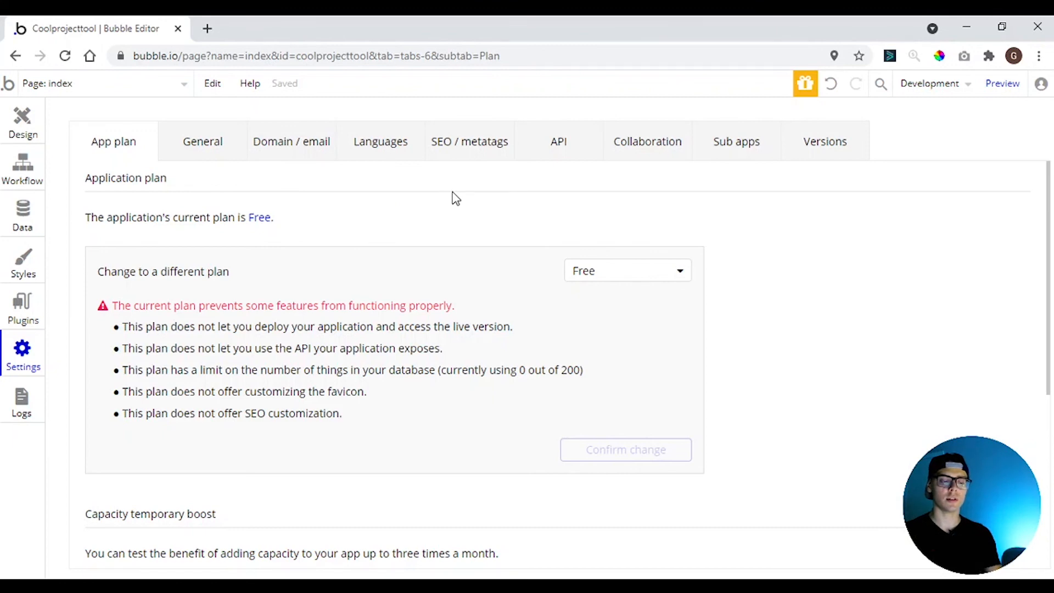
pyautogui.moveTo(220, 166)
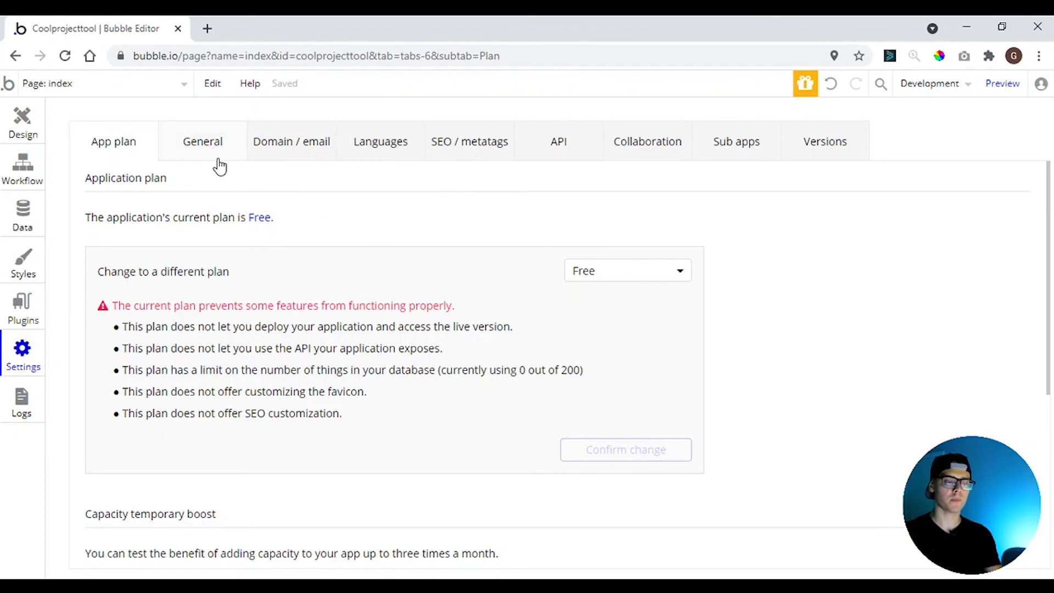
pyautogui.moveTo(202, 141)
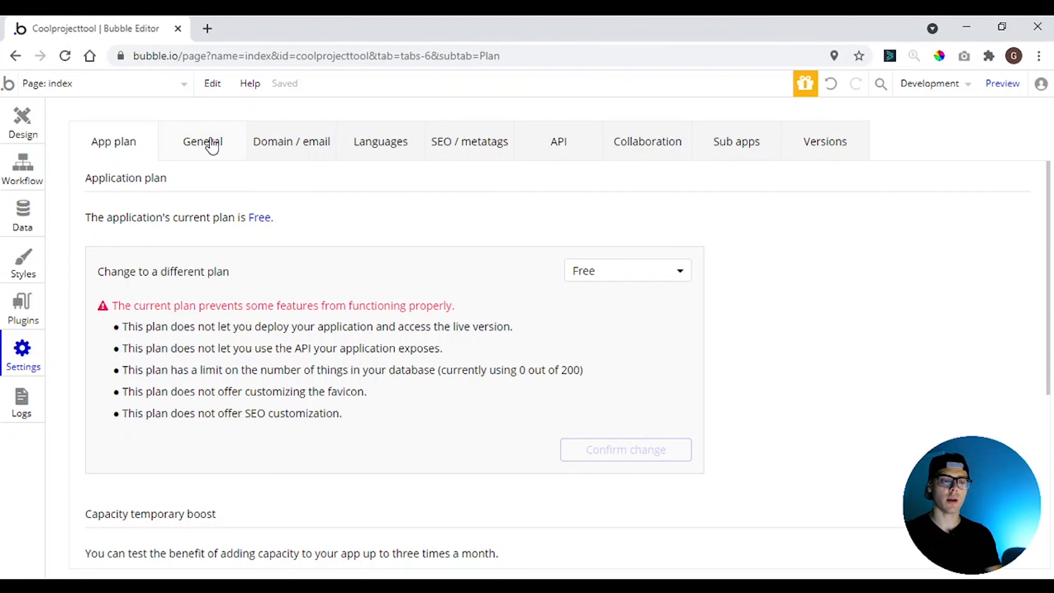
# Review the General, Languages, Collaboration and Versions settings sections
pyautogui.click(202, 142)
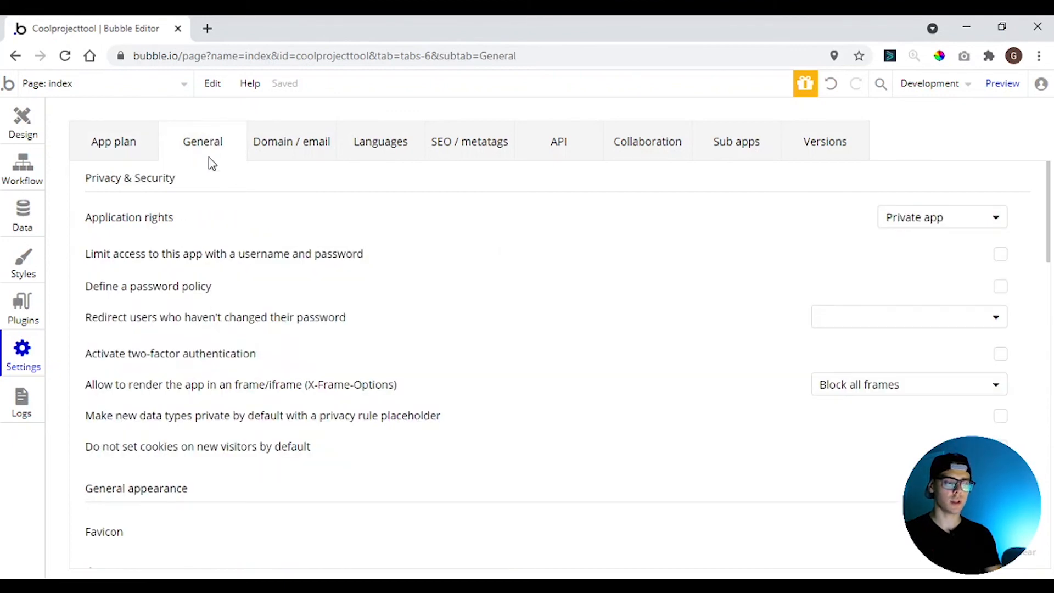
pyautogui.scroll(-3)
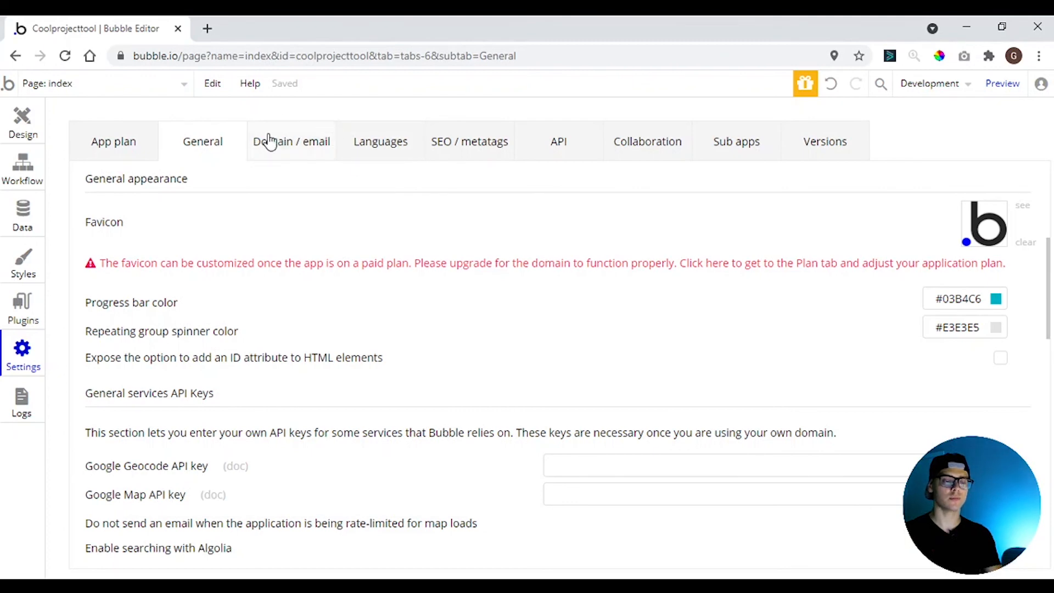
pyautogui.click(380, 142)
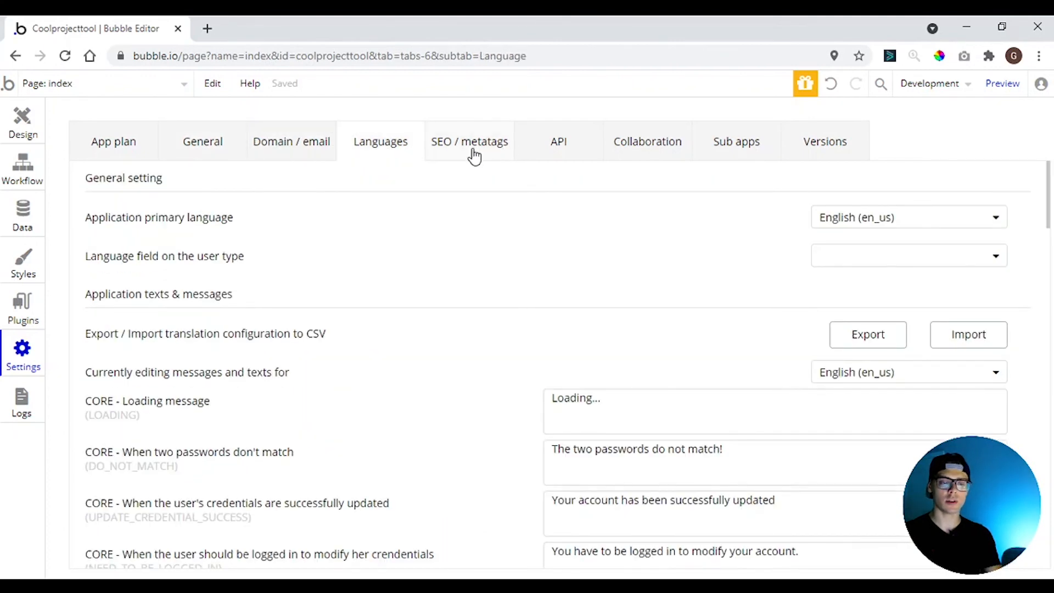
pyautogui.click(647, 142)
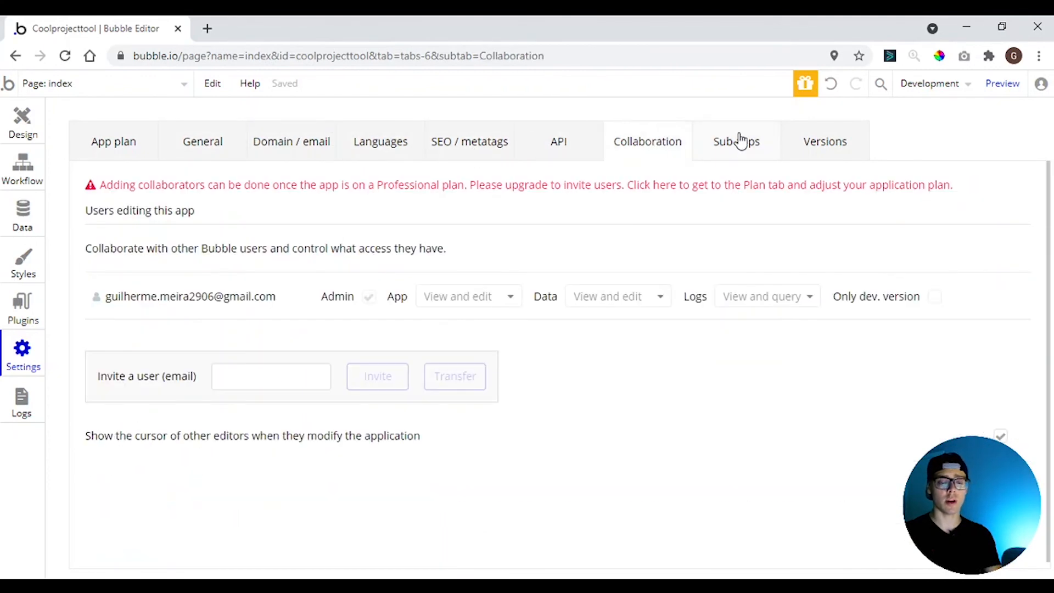
pyautogui.click(825, 142)
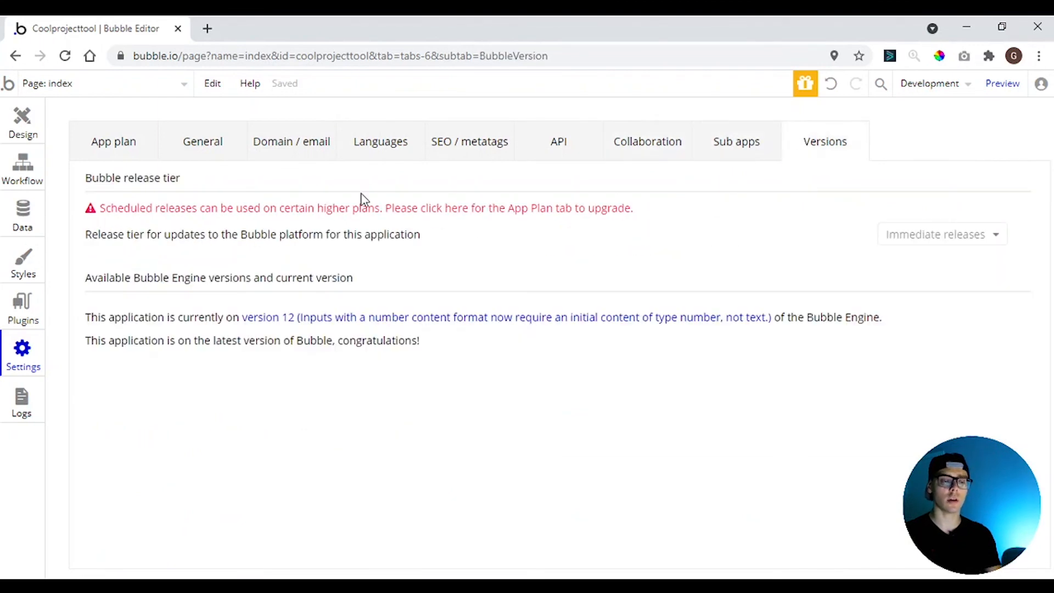
pyautogui.moveTo(10, 407)
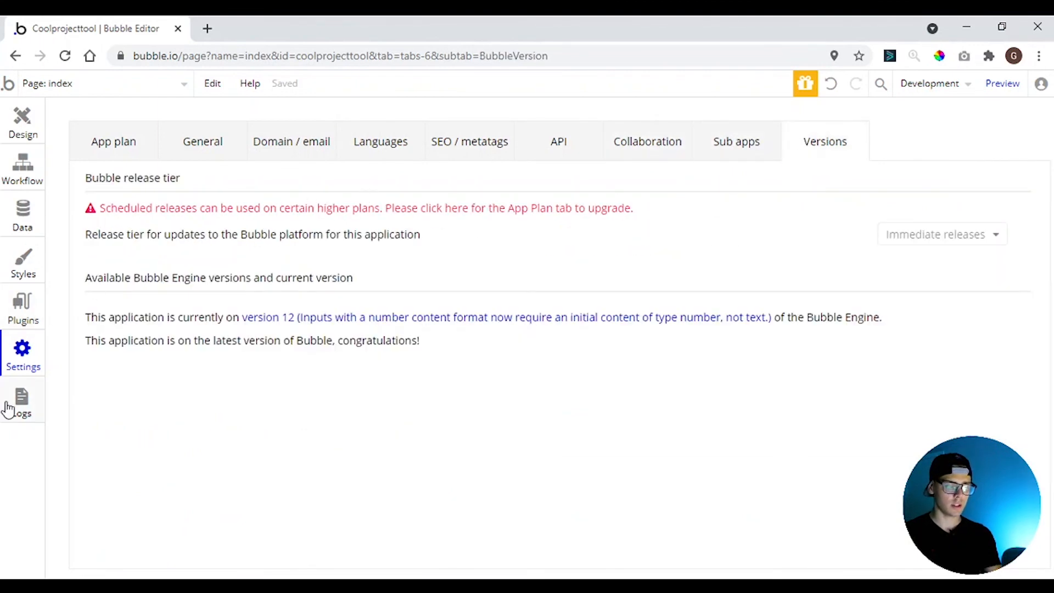
# View the server capacity logs for the last 24 hours
pyautogui.click(22, 400)
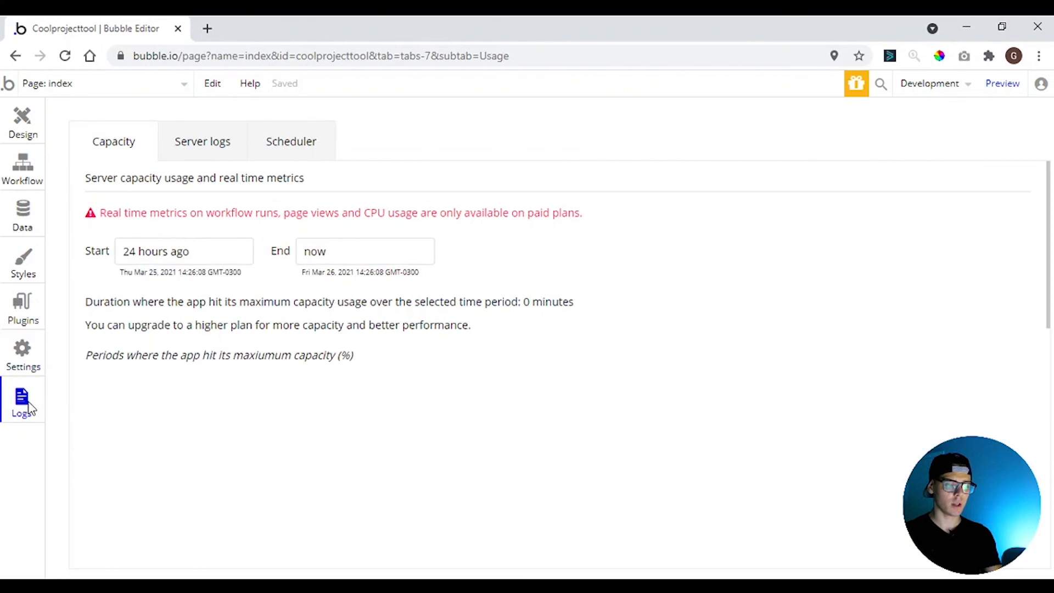
pyautogui.moveTo(220, 184)
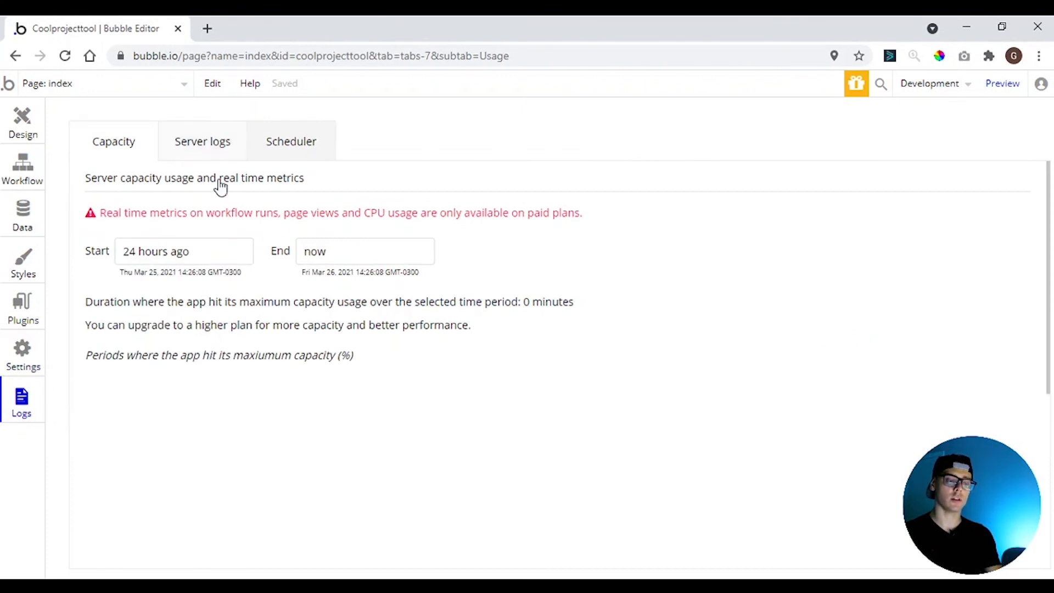